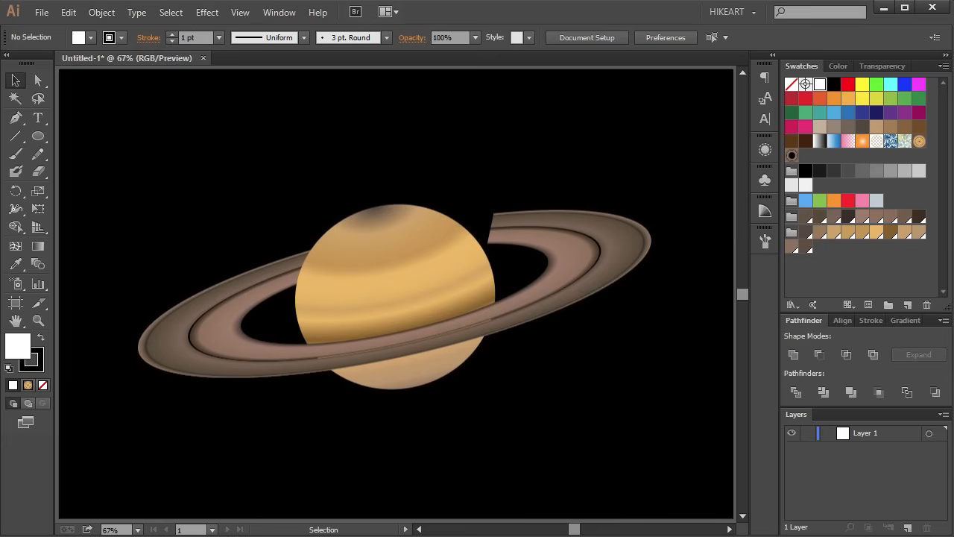
- Start a new blank document with a light peach (ffd38d) fill and no stroke
key("ctrl+n")
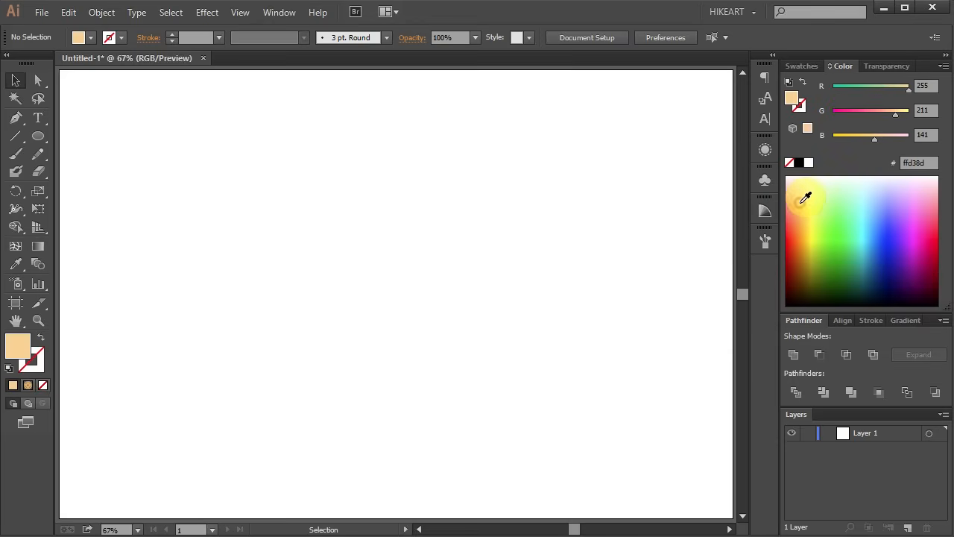
- Draw the light peach planet circle in the lower left of the artboard
key("l")
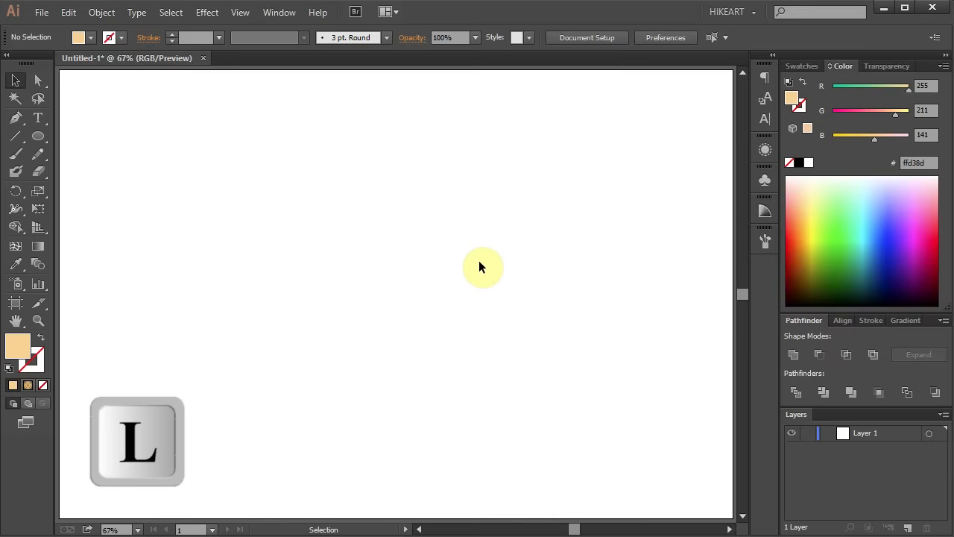
key("l")
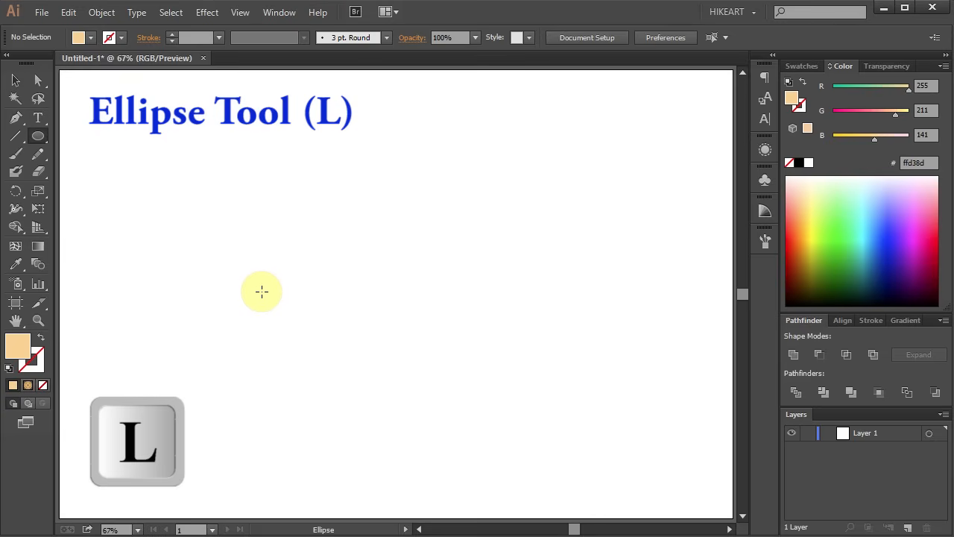
mouse_move(147, 315)
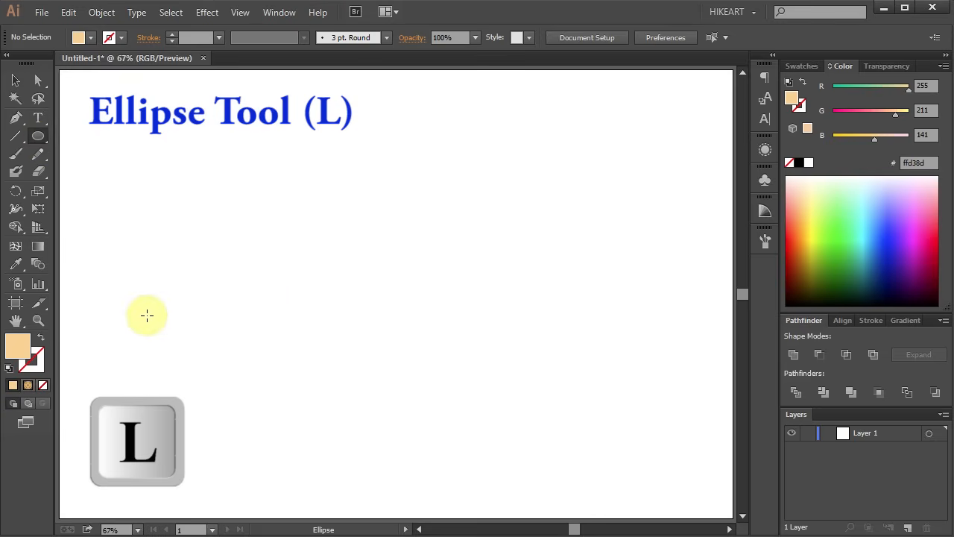
left_click_drag(147, 314, 305, 417)
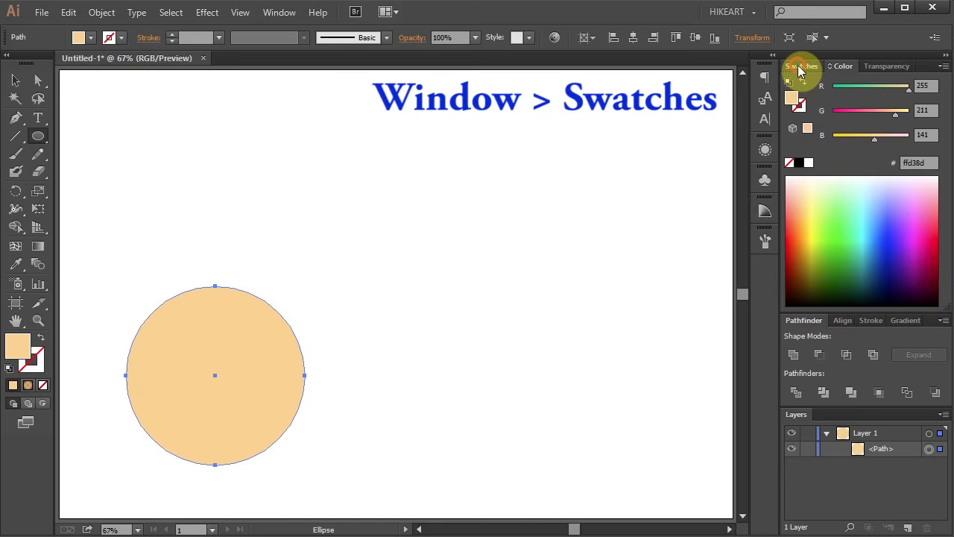
- Fill the circle with the banded brown radial gradient swatch
left_click(801, 65)
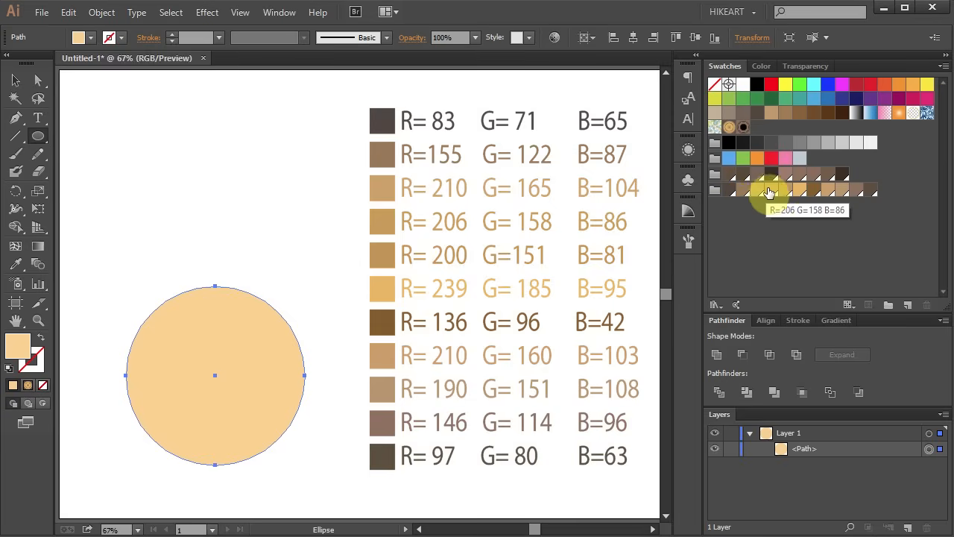
mouse_move(874, 193)
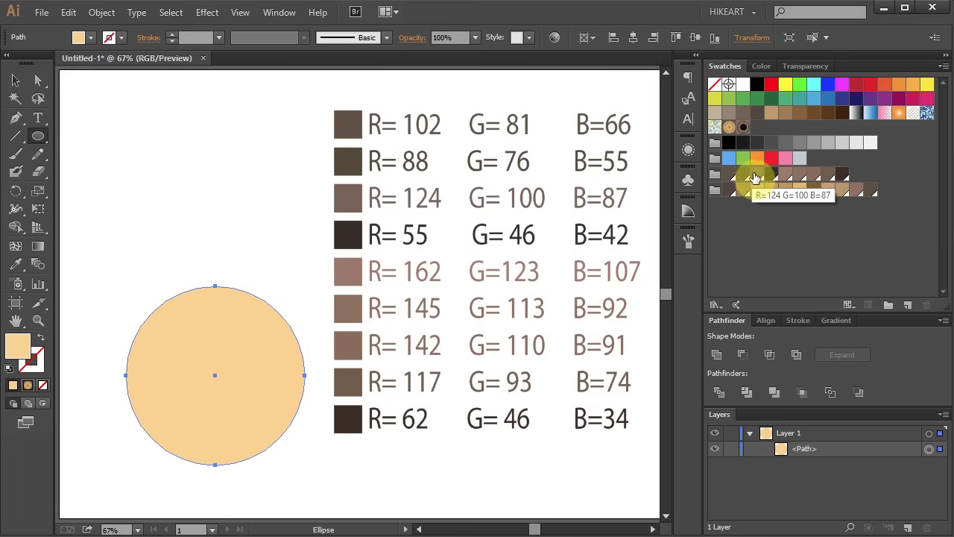
mouse_move(841, 178)
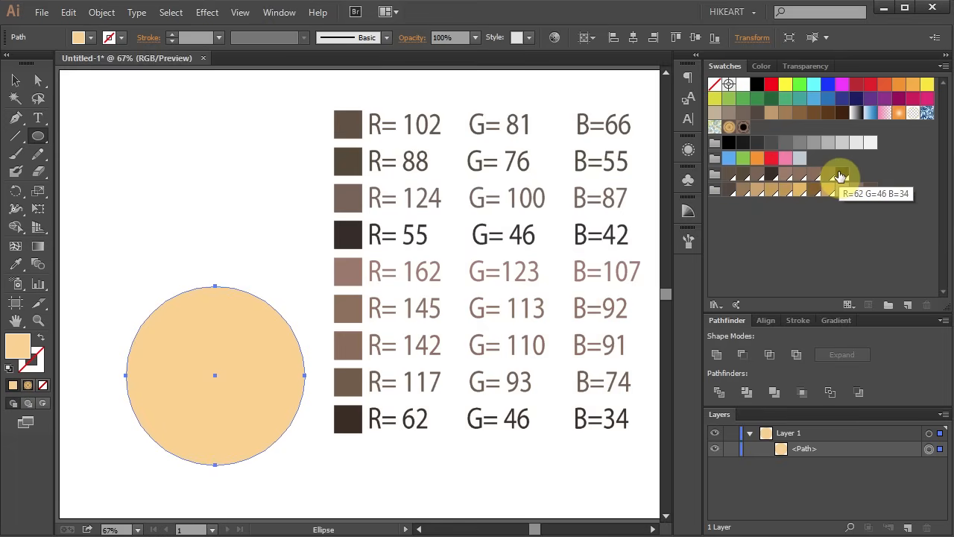
left_click(771, 188)
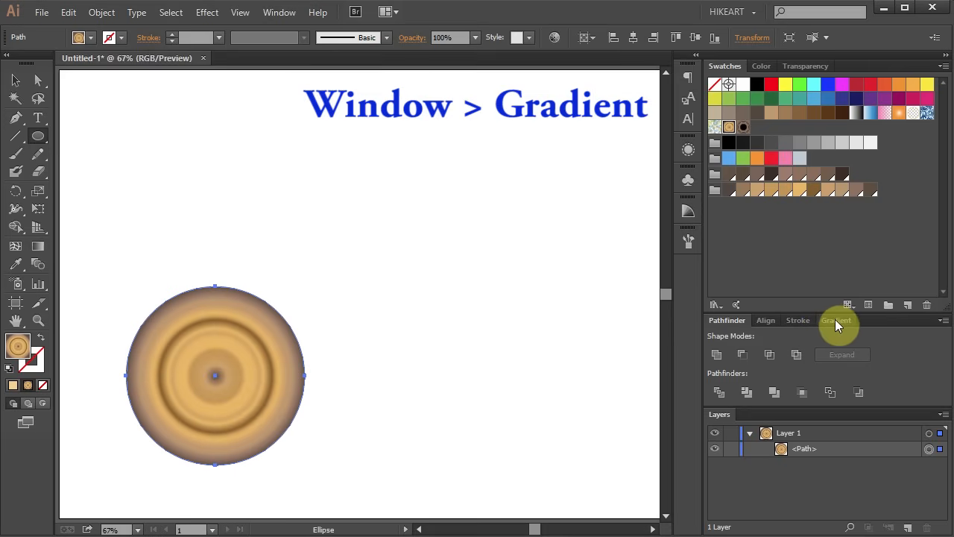
left_click(836, 320)
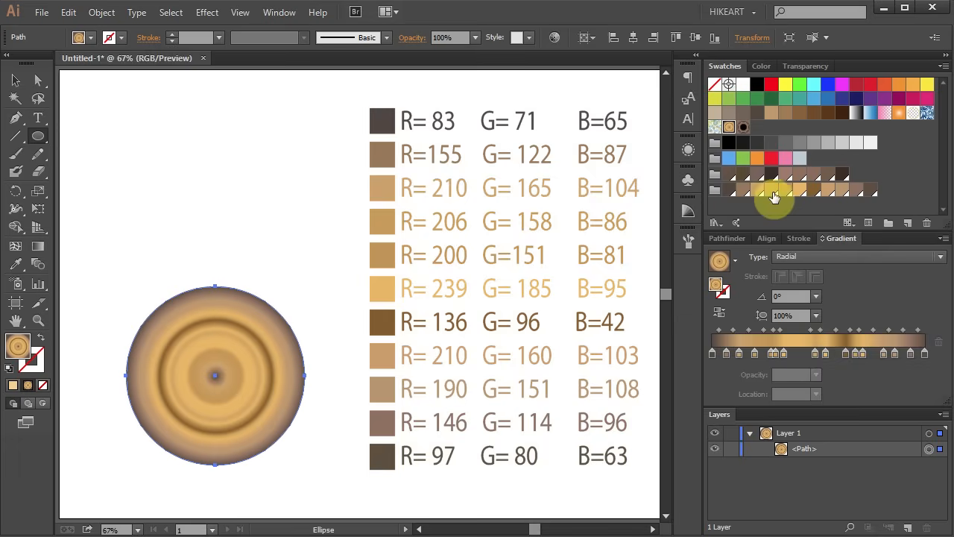
mouse_move(787, 343)
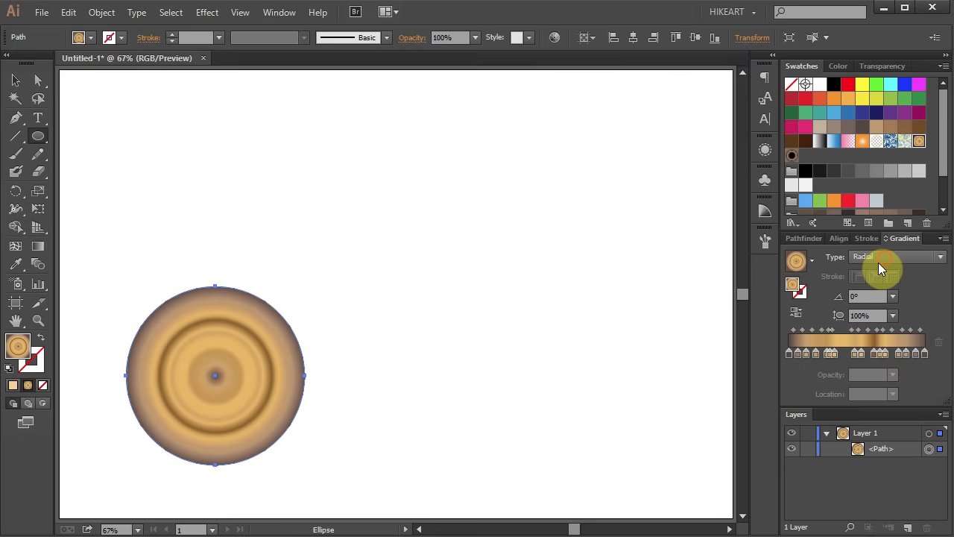
- Run the gradient from the circle's top to bottom edge and widen it into horizontal bands
key("g")
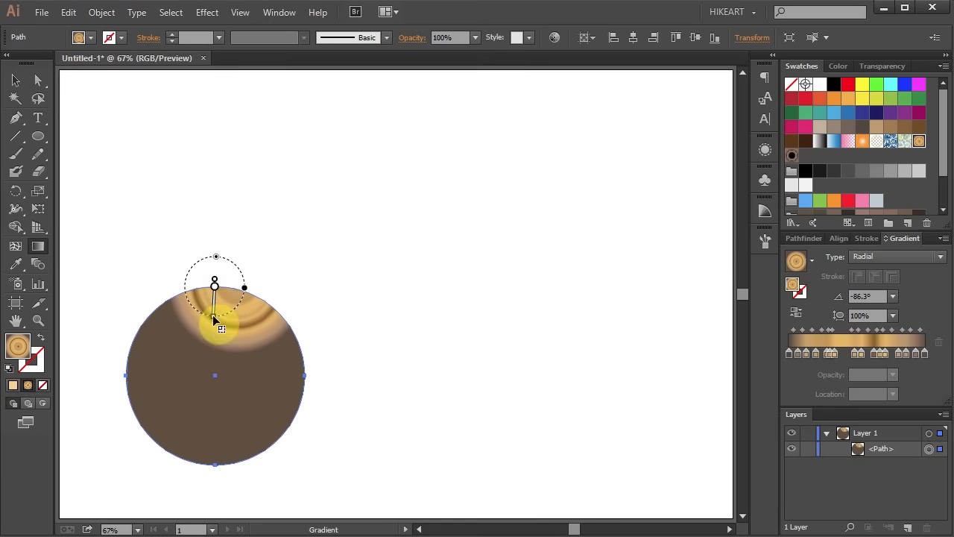
left_click_drag(216, 321, 243, 358)
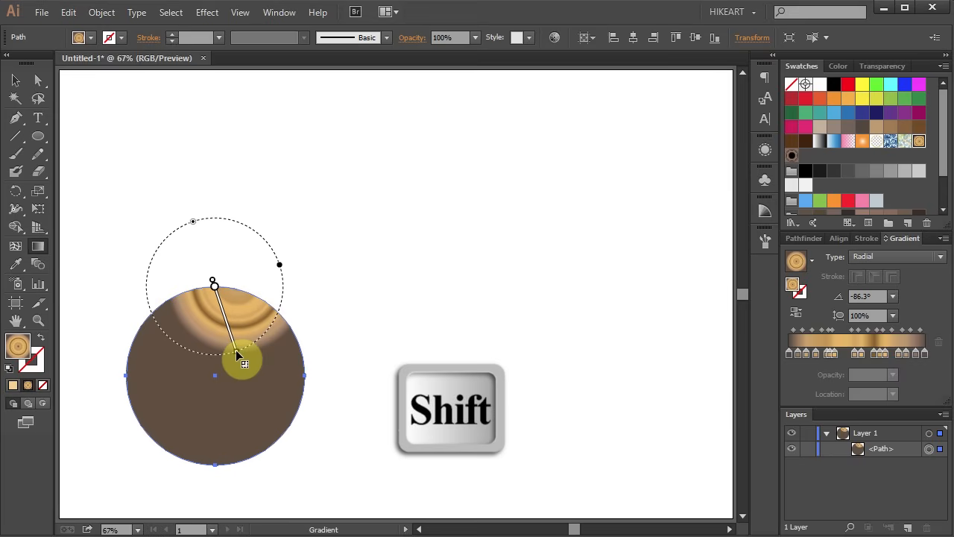
left_click_drag(242, 361, 220, 471)
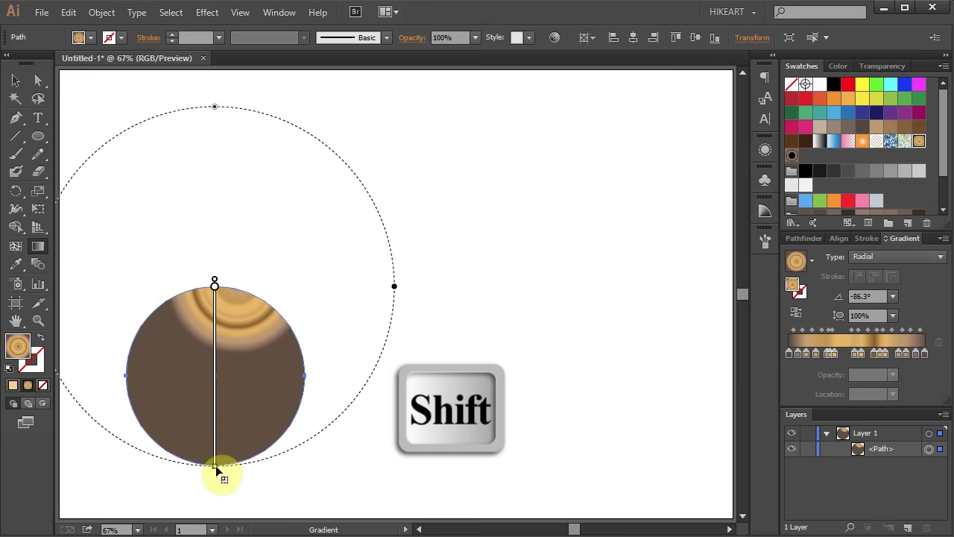
left_click_drag(222, 473, 215, 466)
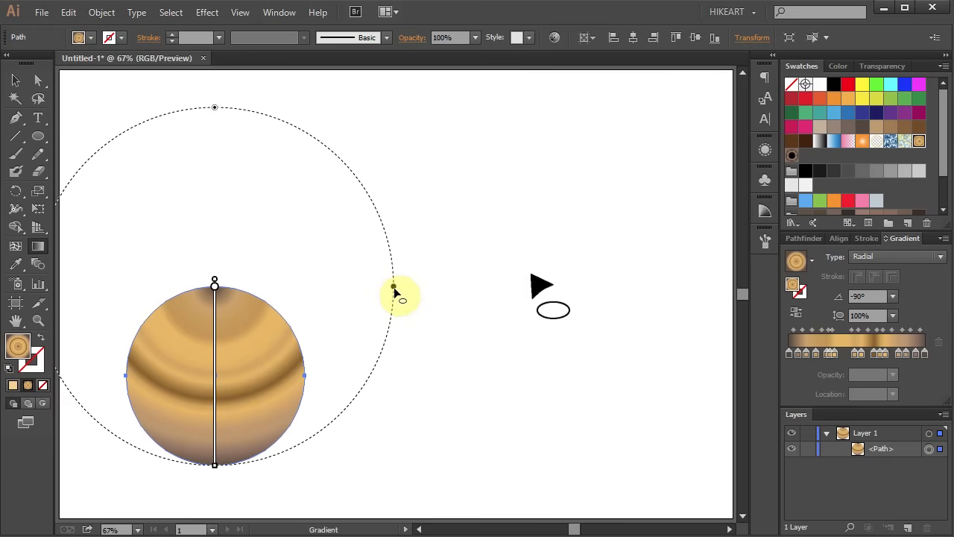
left_click_drag(394, 290, 450, 290)
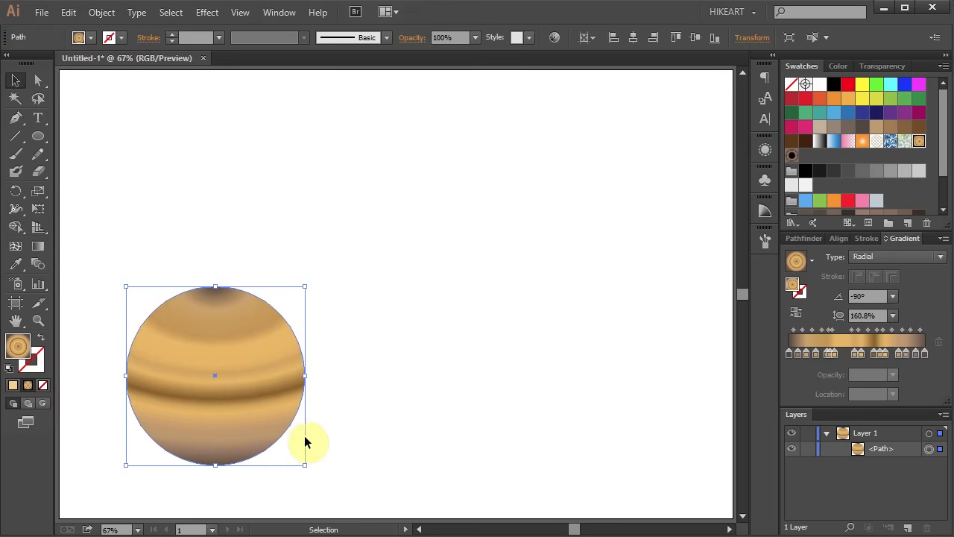
mouse_move(212, 469)
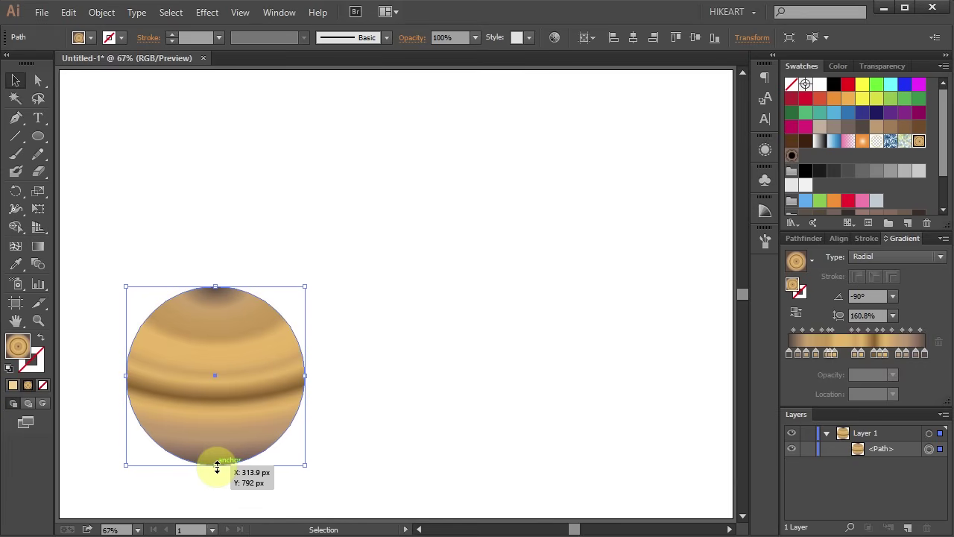
- Flatten the planet slightly from its bottom edge and move it to the upper right
left_click_drag(215, 464, 218, 461)
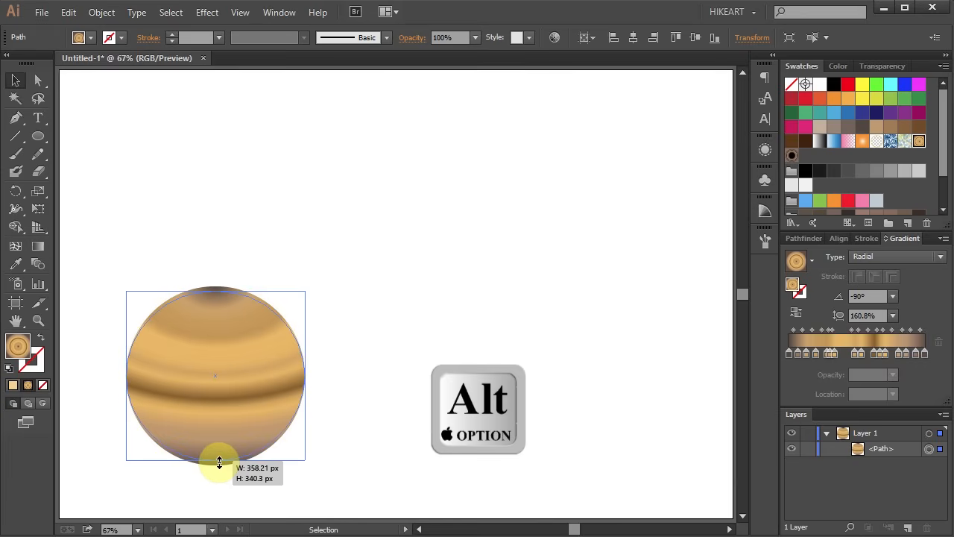
left_click_drag(216, 460, 220, 459)
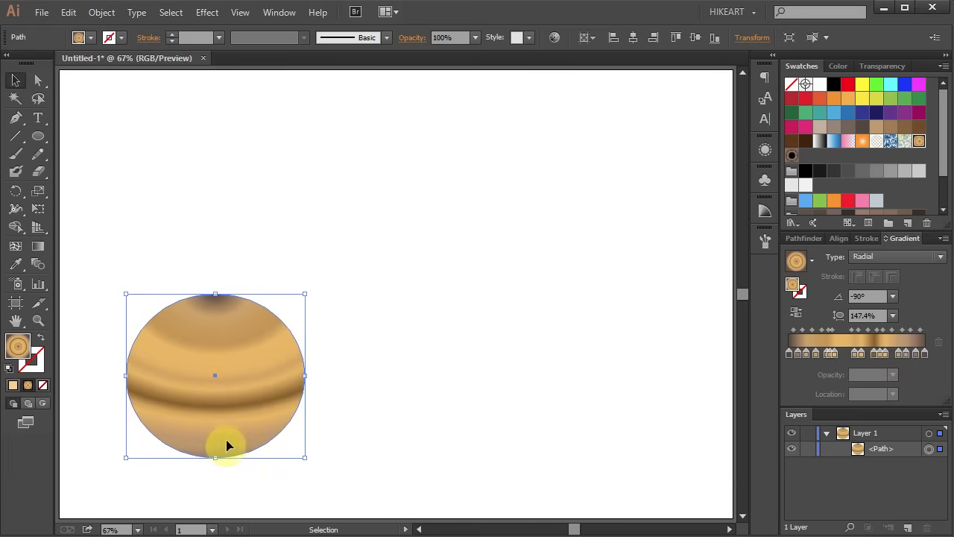
left_click_drag(215, 375, 631, 166)
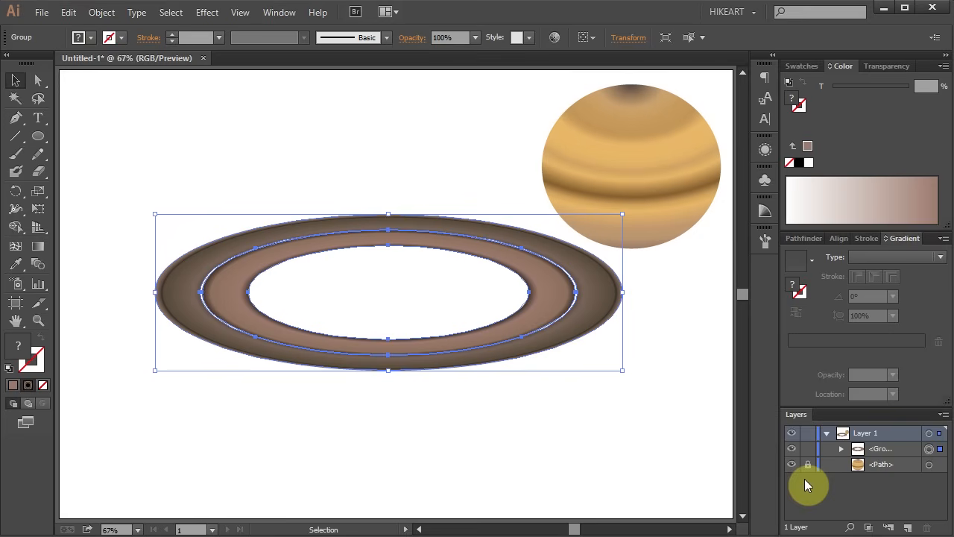
- Lock the planet and draw a large green circle on the artboard's left side
key("Delete")
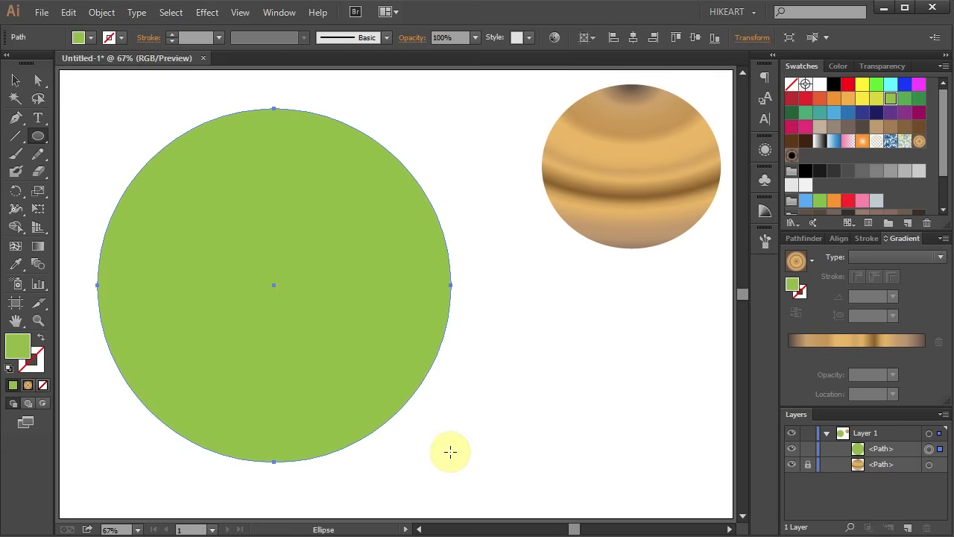
- Cut a 60% scaled copy out of the green circle with Minus Front, forming a ring
key("s")
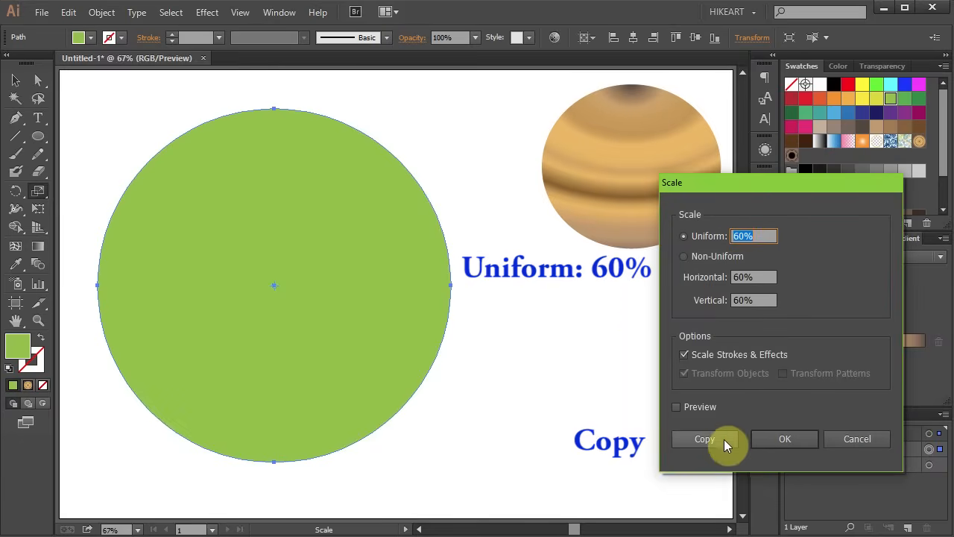
left_click(703, 438)
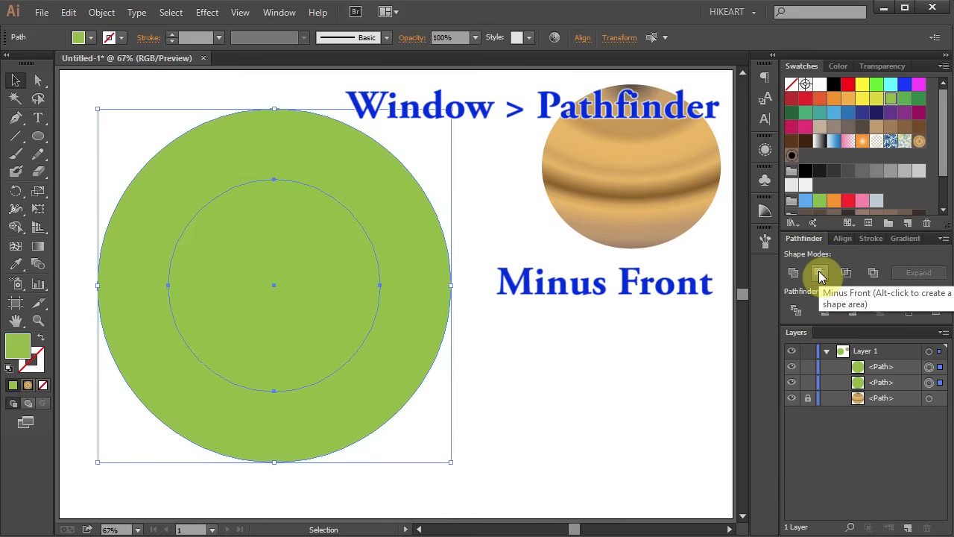
left_click(820, 272)
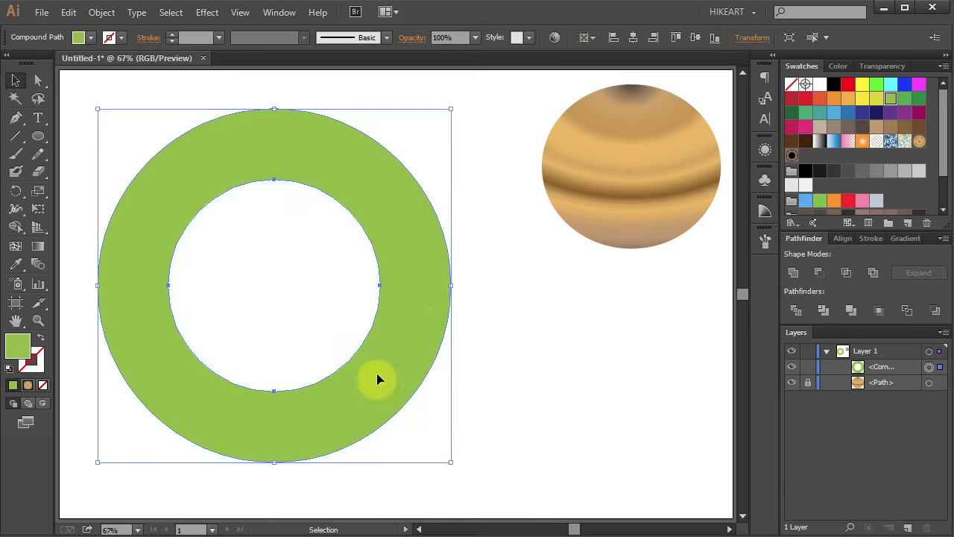
- Fill the ring with the brown radial ring gradient swatch
left_click(905, 238)
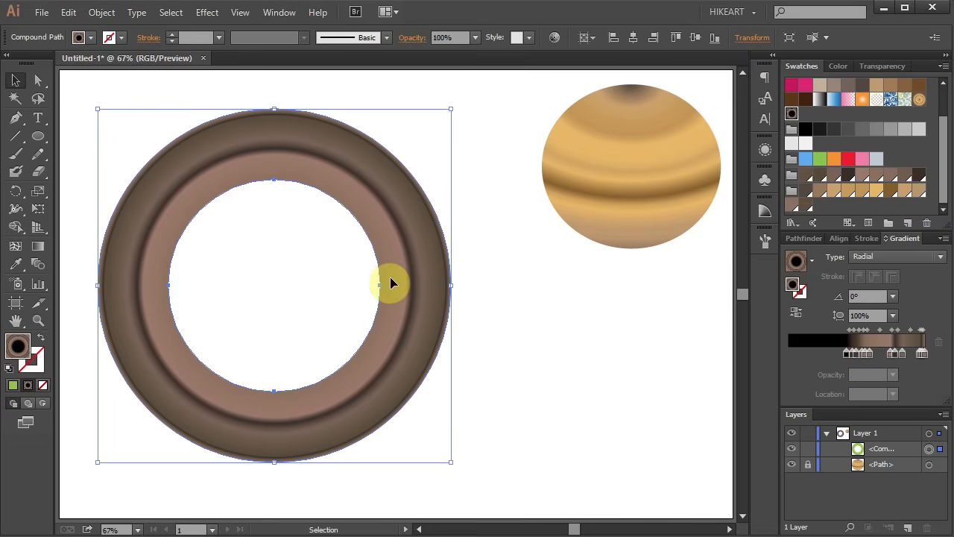
mouse_move(470, 355)
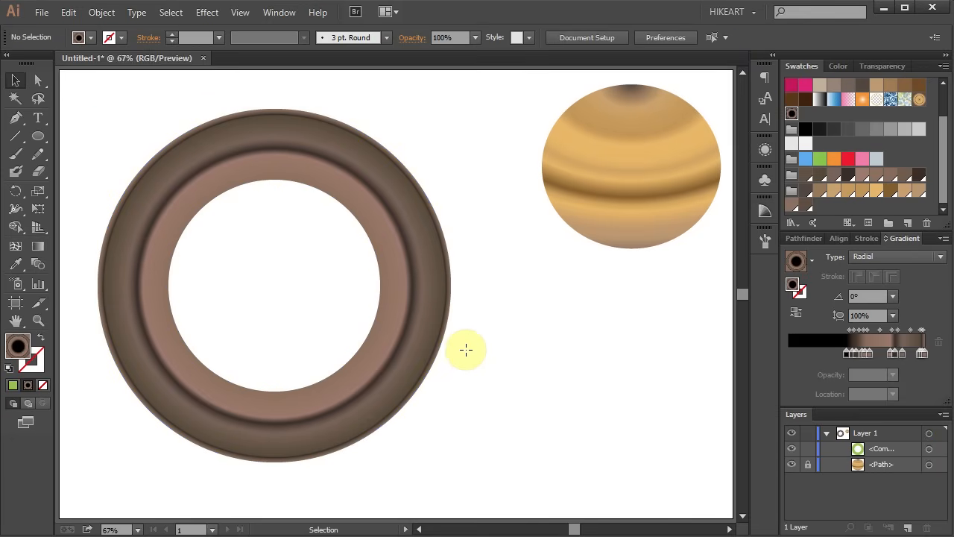
- Draw a no-fill circle with a 3 pt white stroke centred on the ring's middle band
left_click(38, 136)
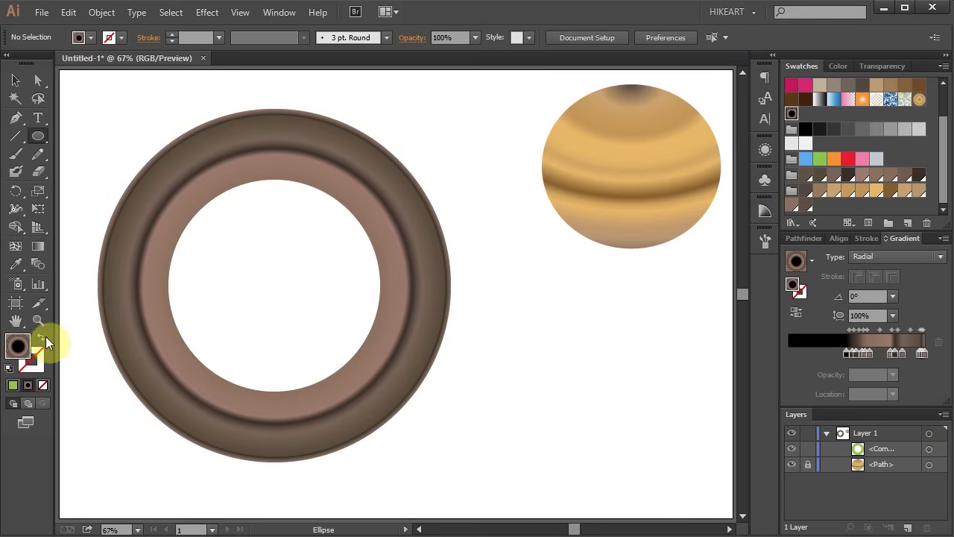
left_click(841, 66)
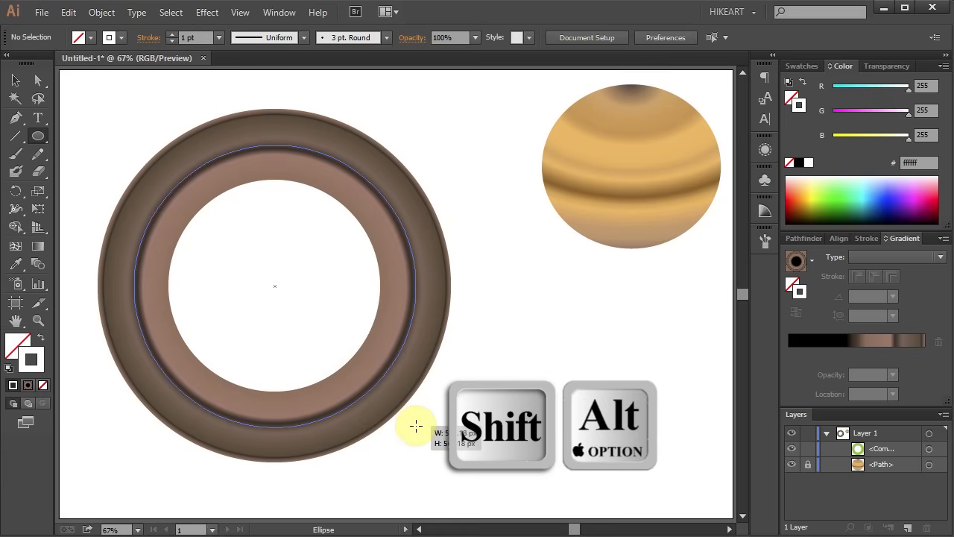
left_click(274, 286)
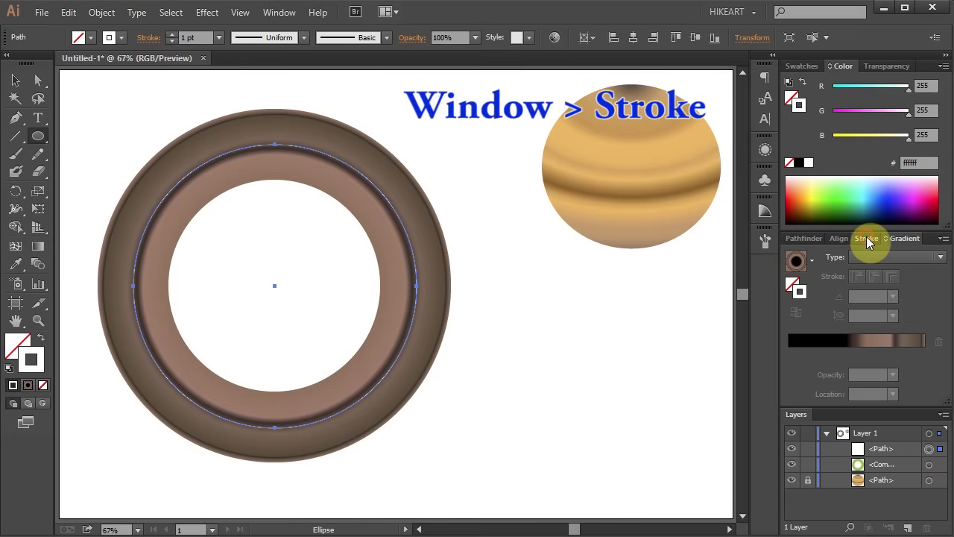
left_click(867, 238)
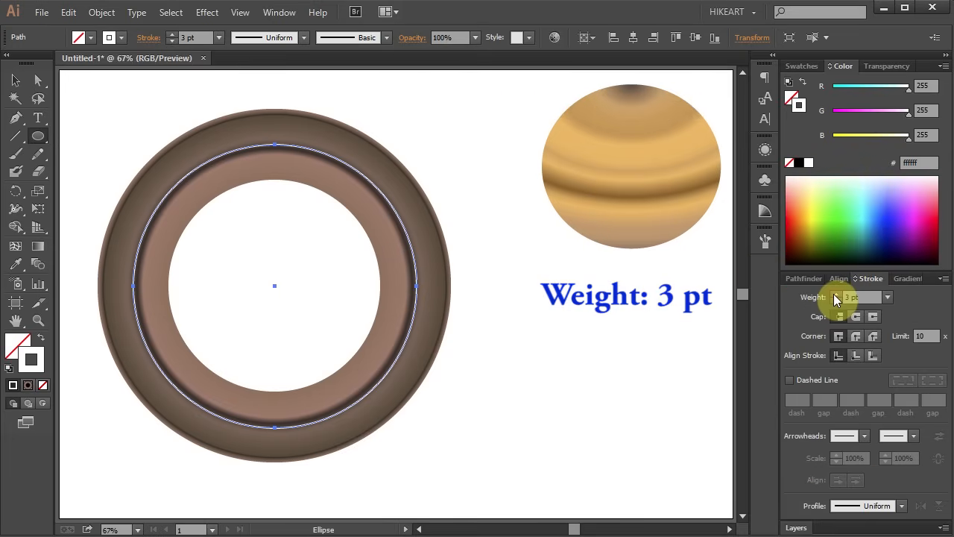
key("v")
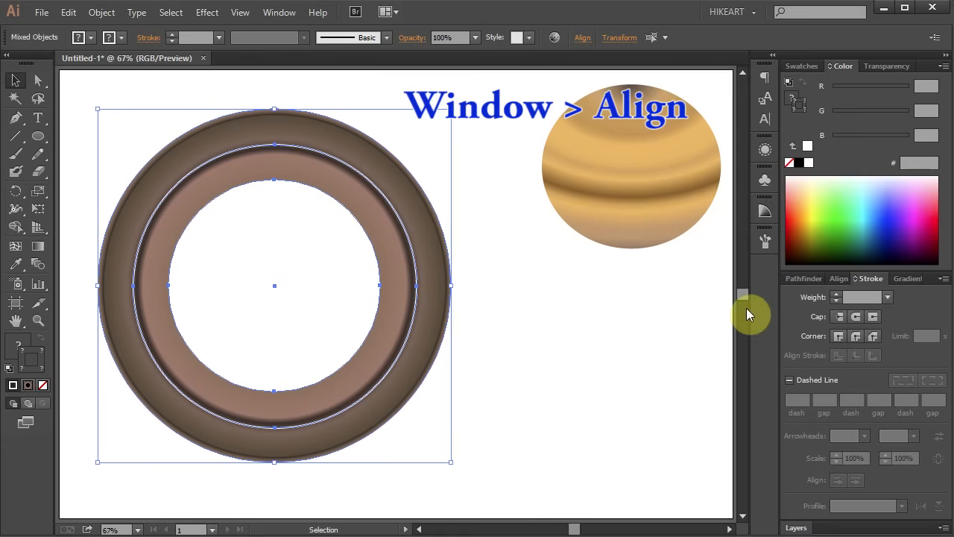
- Centre the white outline circle on the ring using Align to Selection
left_click(838, 329)
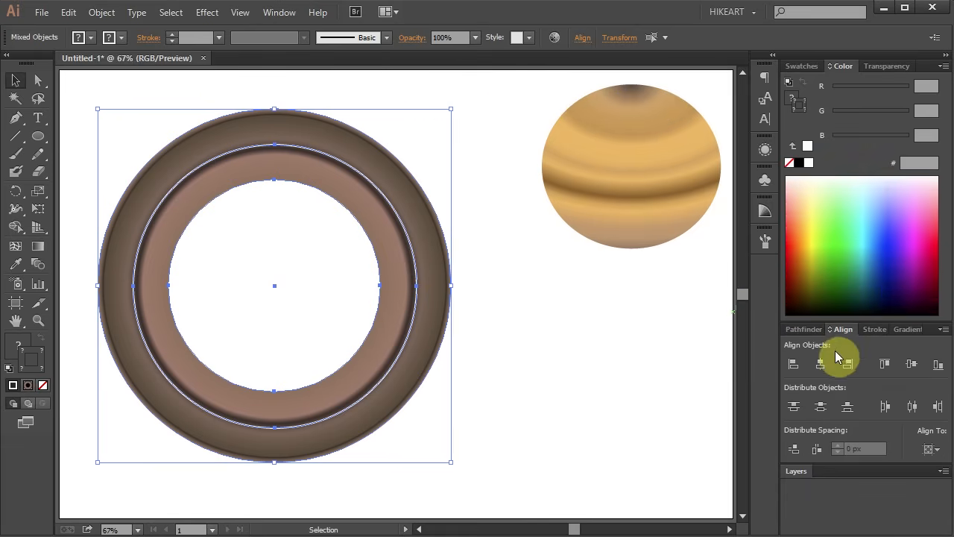
left_click(931, 448)
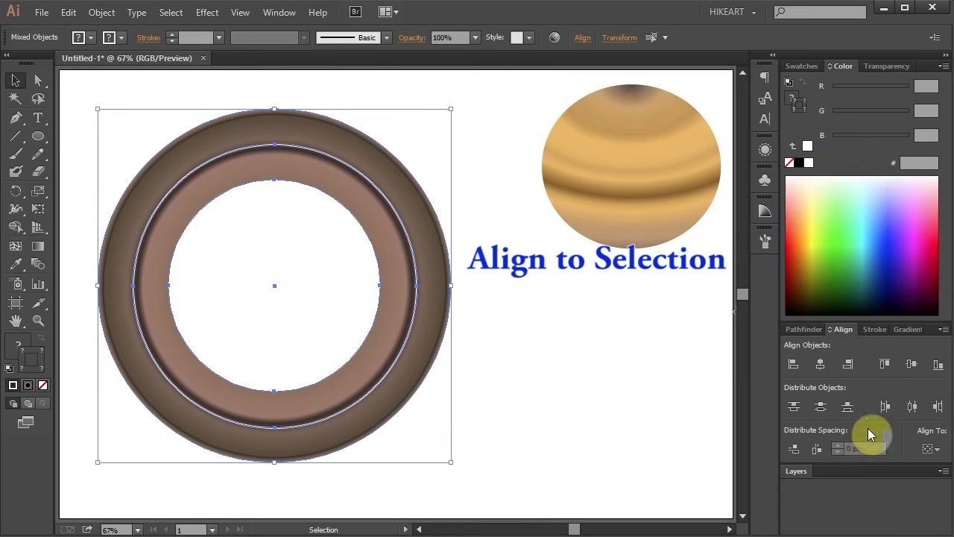
mouse_move(883, 364)
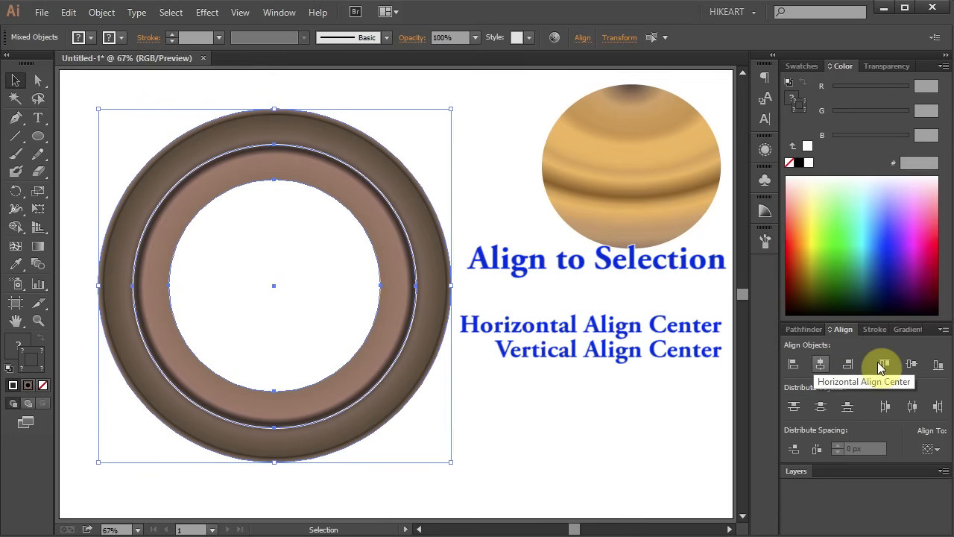
left_click(882, 364)
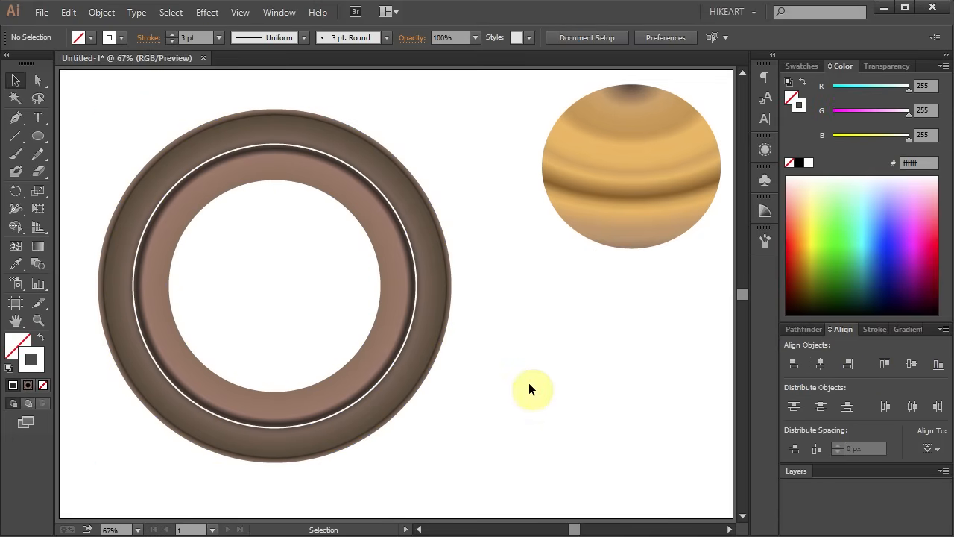
mouse_move(408, 429)
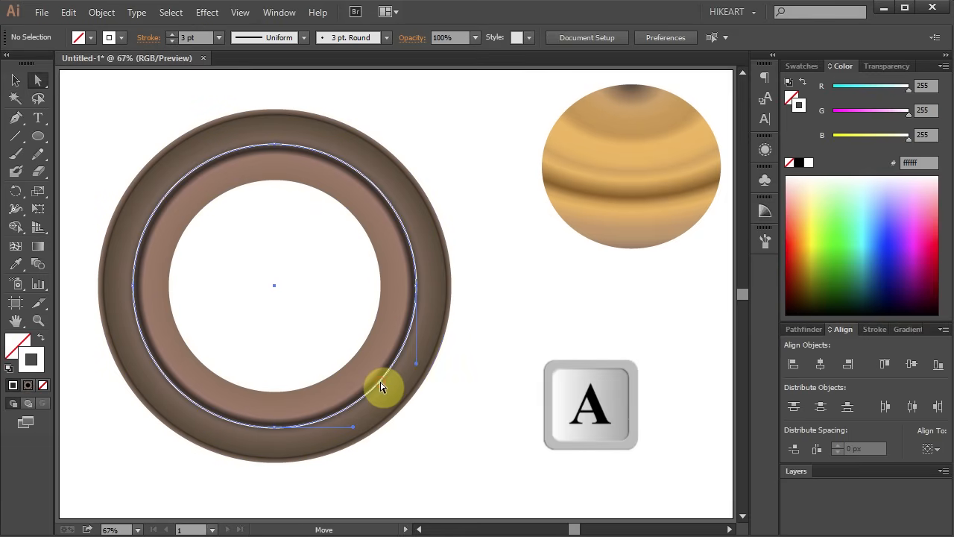
- Expand the white circle's stroke into a filled shape using Object > Expand
key("v")
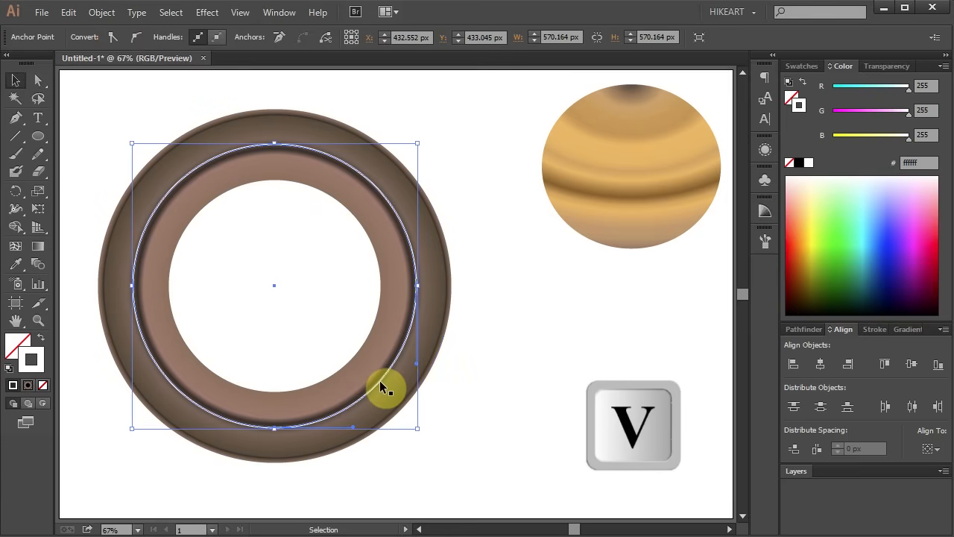
left_click(101, 12)
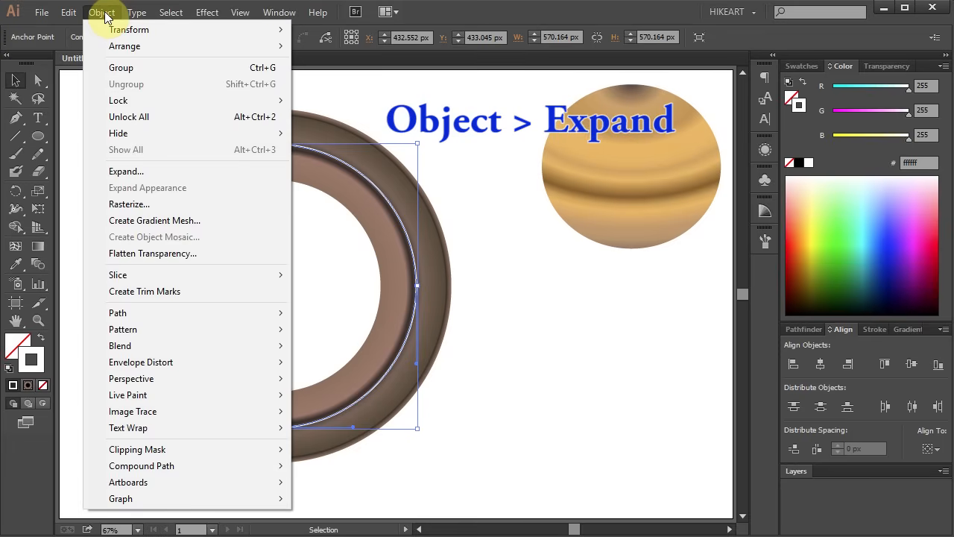
left_click(126, 171)
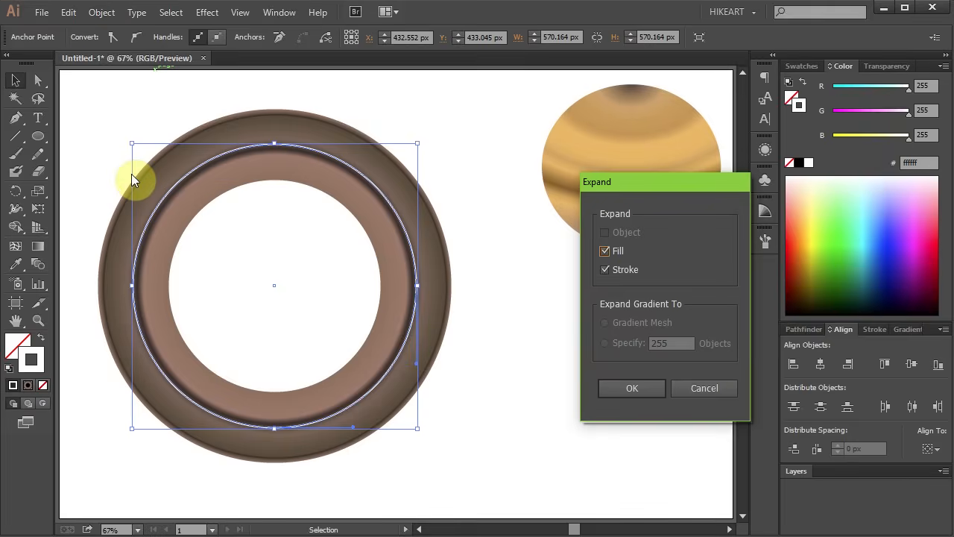
left_click(631, 387)
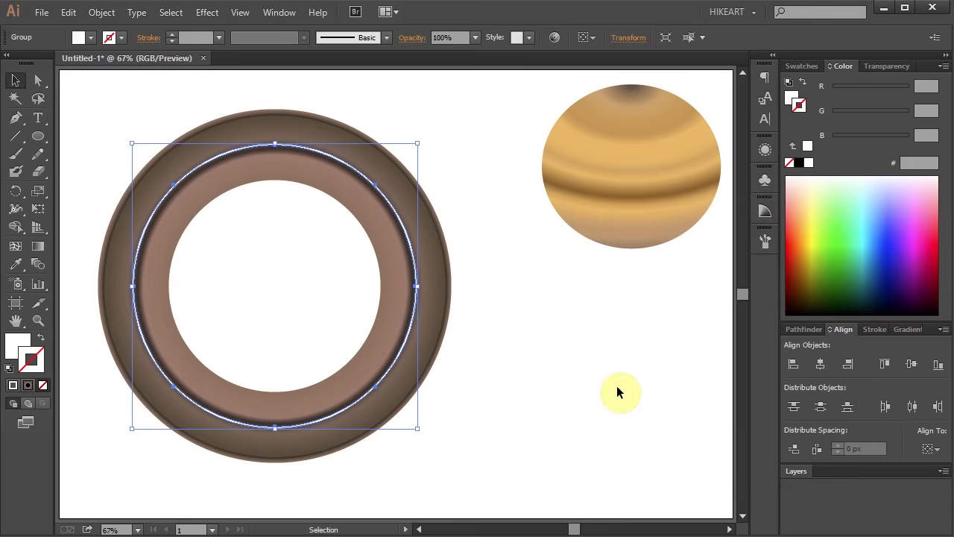
mouse_move(464, 407)
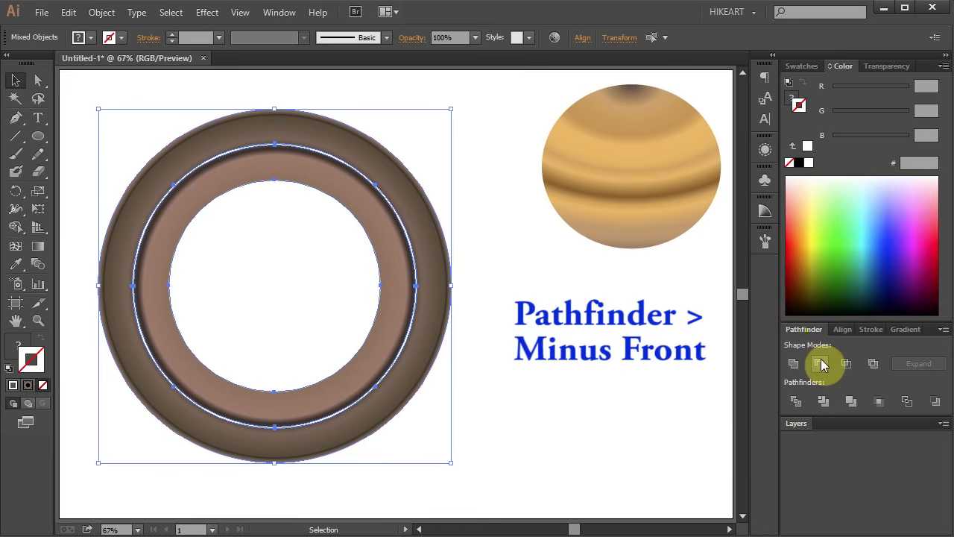
- Subtract the expanded white circle from the brown ring with Pathfinder Minus Front
left_click(818, 363)
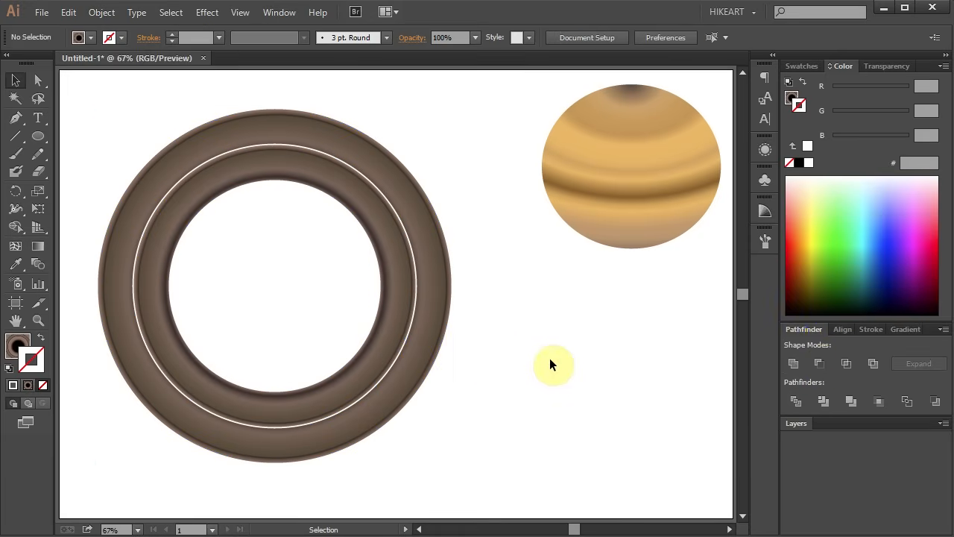
mouse_move(403, 360)
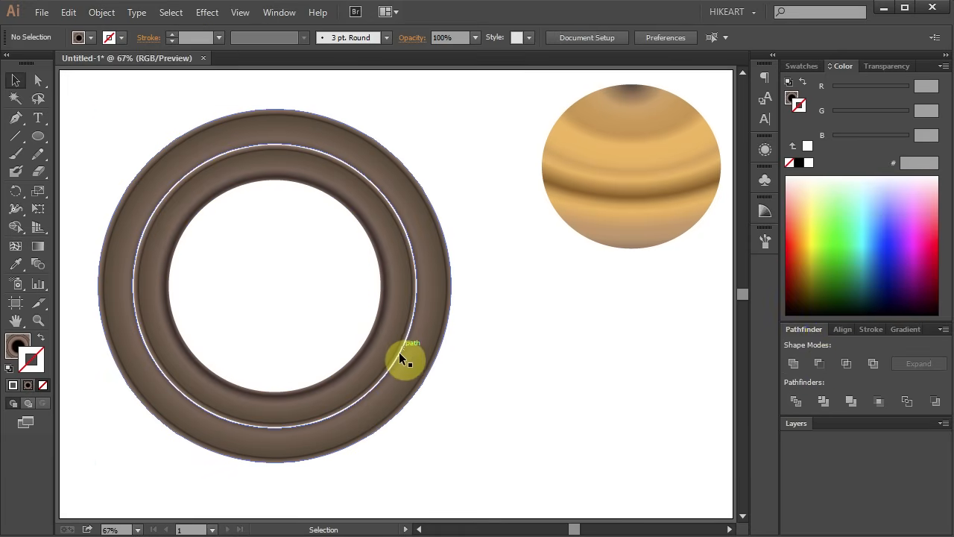
mouse_move(399, 365)
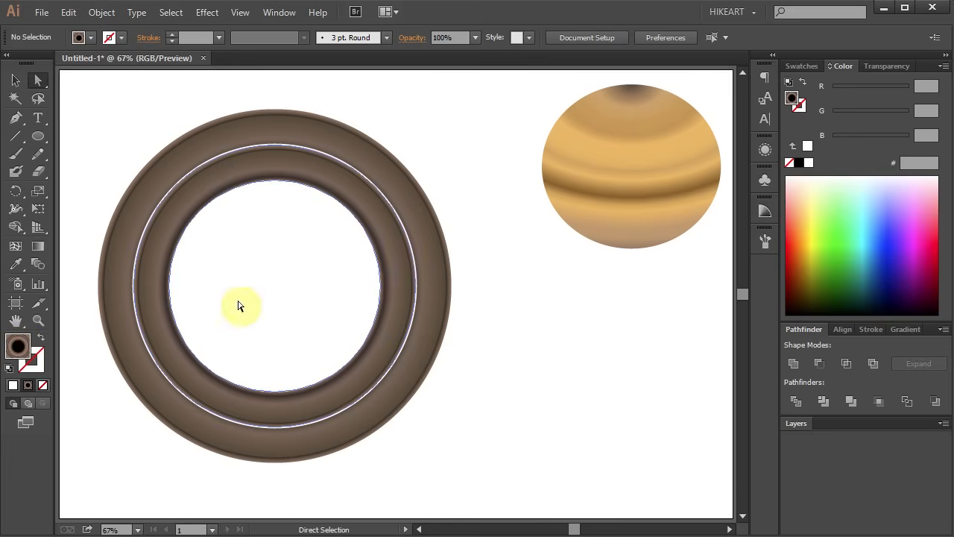
- Give the inner ring band a lighter rosy-brown gradient in the Gradient panel
left_click(402, 276)
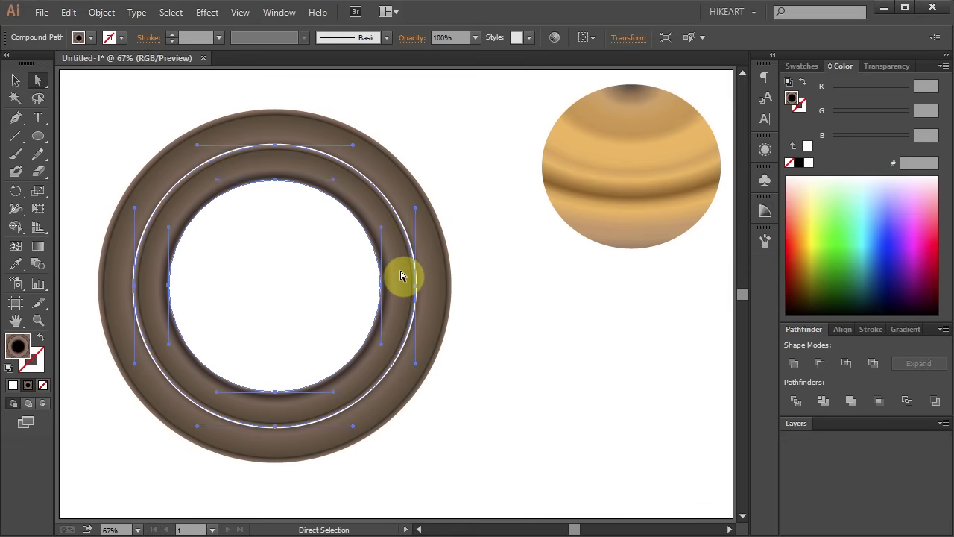
key("g")
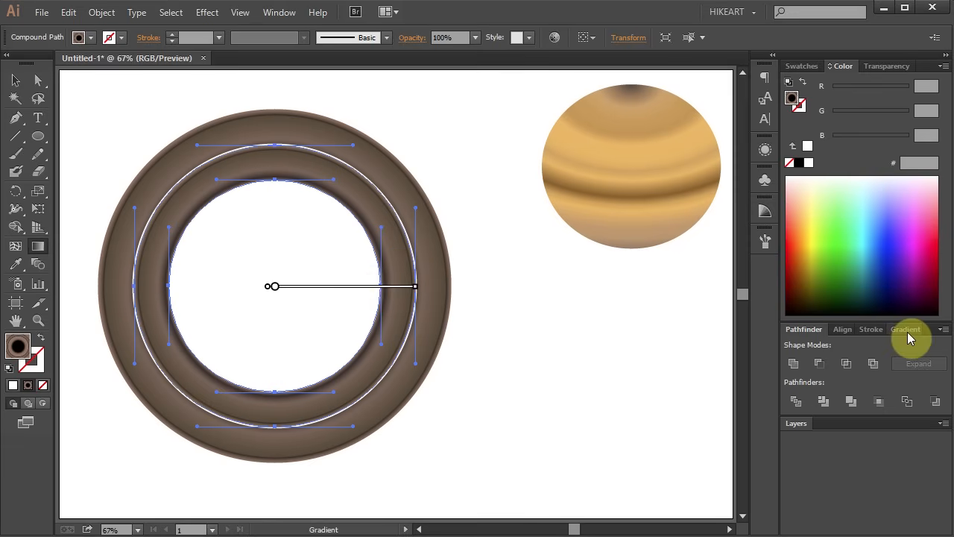
left_click(907, 329)
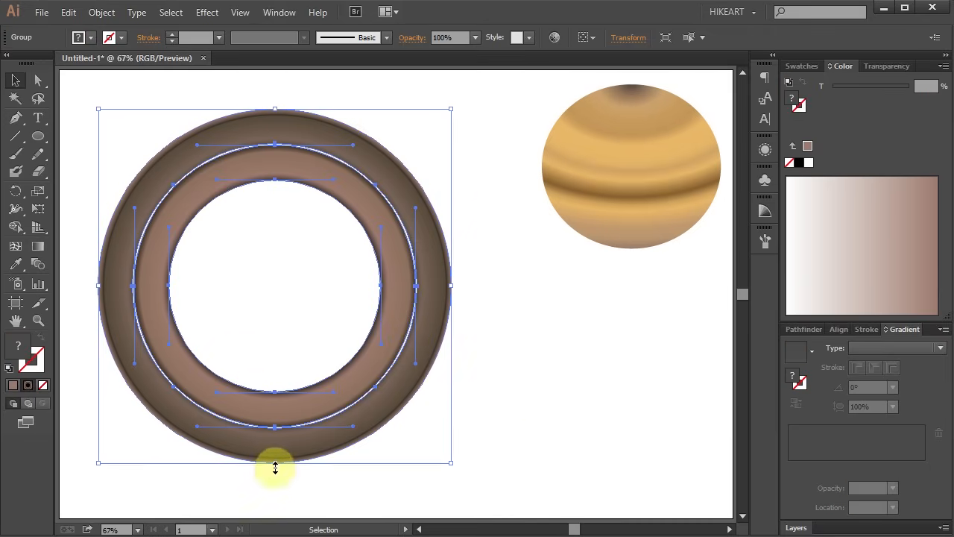
- Squash the ring group vertically into a wide, flat ellipse
left_click_drag(274, 462, 274, 400)
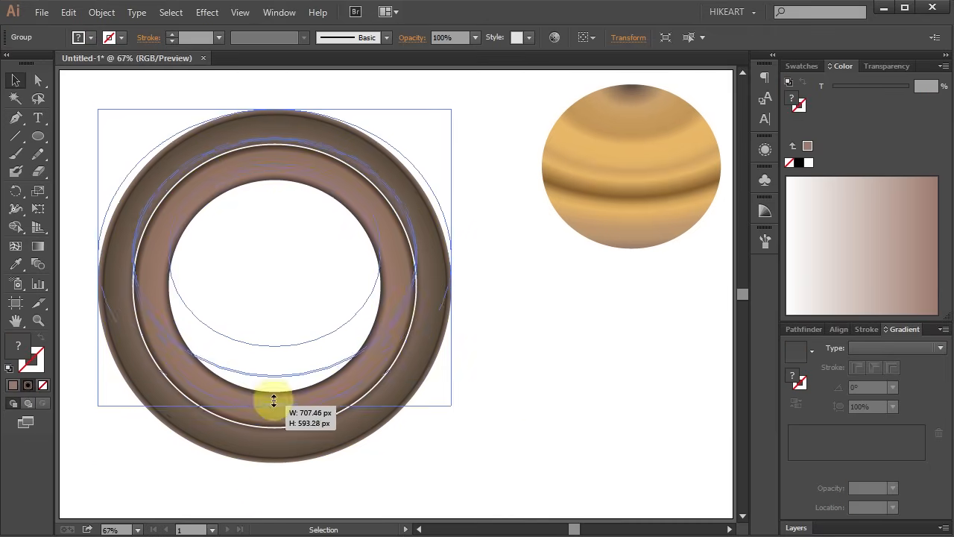
left_click_drag(274, 401, 283, 237)
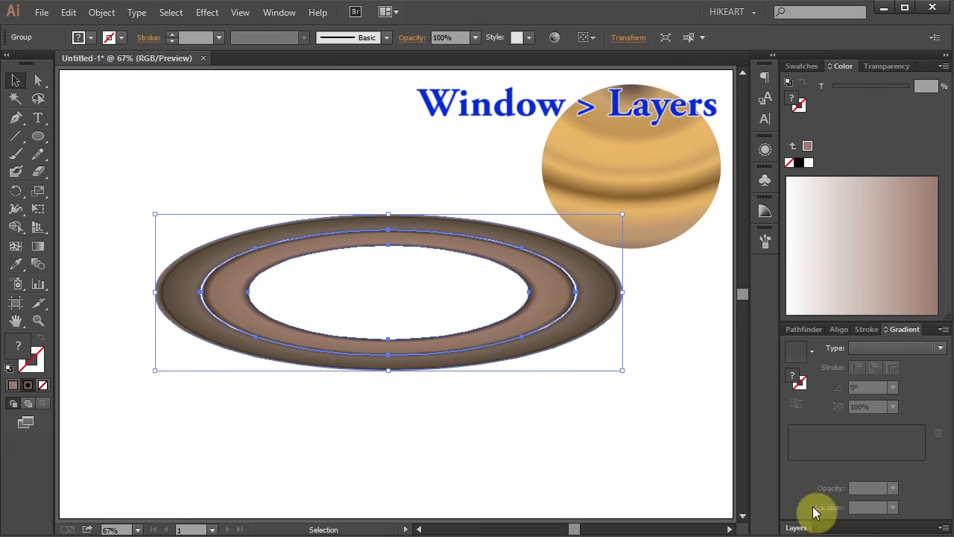
left_click(796, 527)
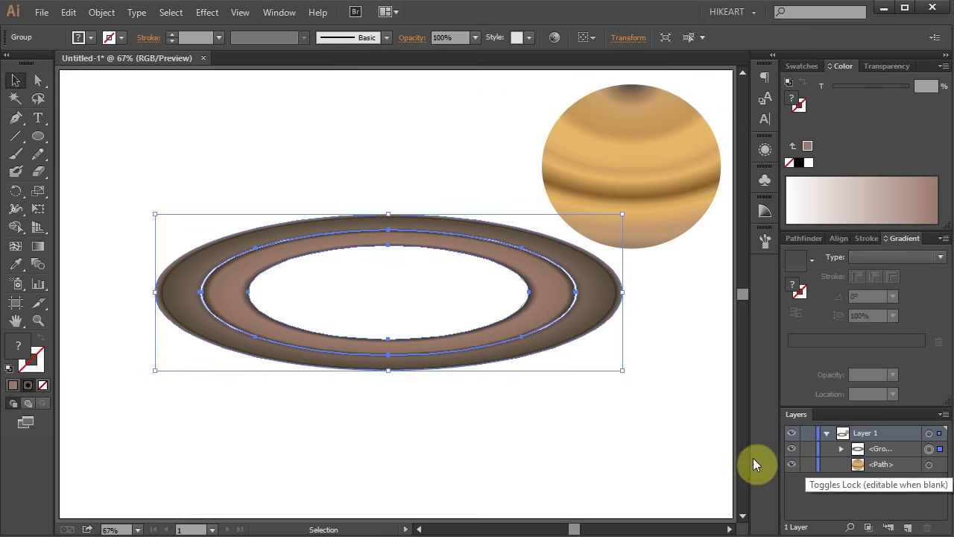
- Centre the planet and ring horizontally and vertically on the artboard
key("ctrl+a")
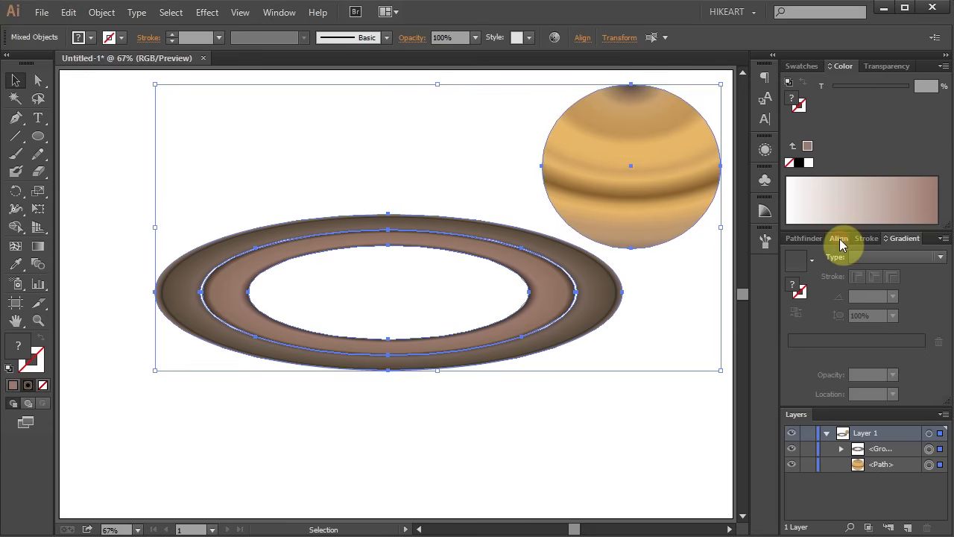
left_click(841, 238)
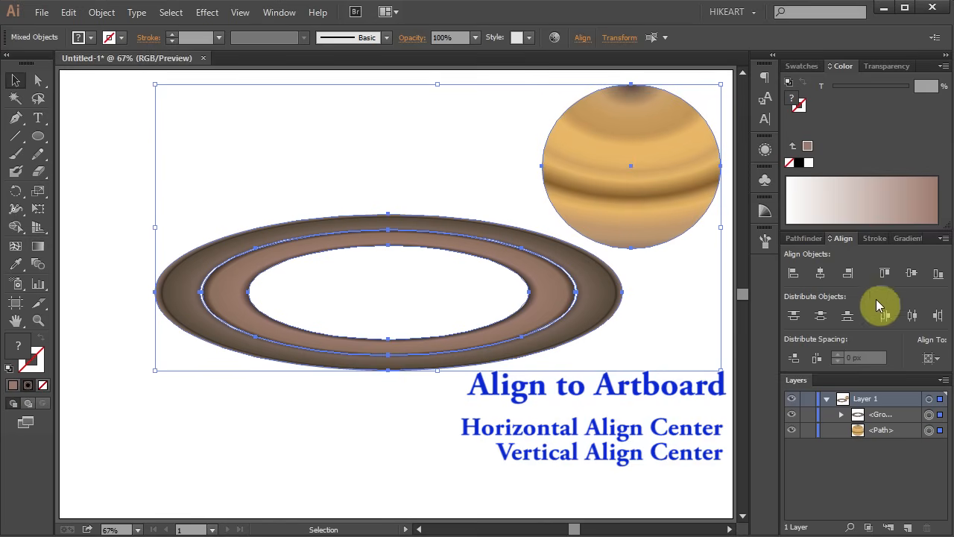
left_click(912, 272)
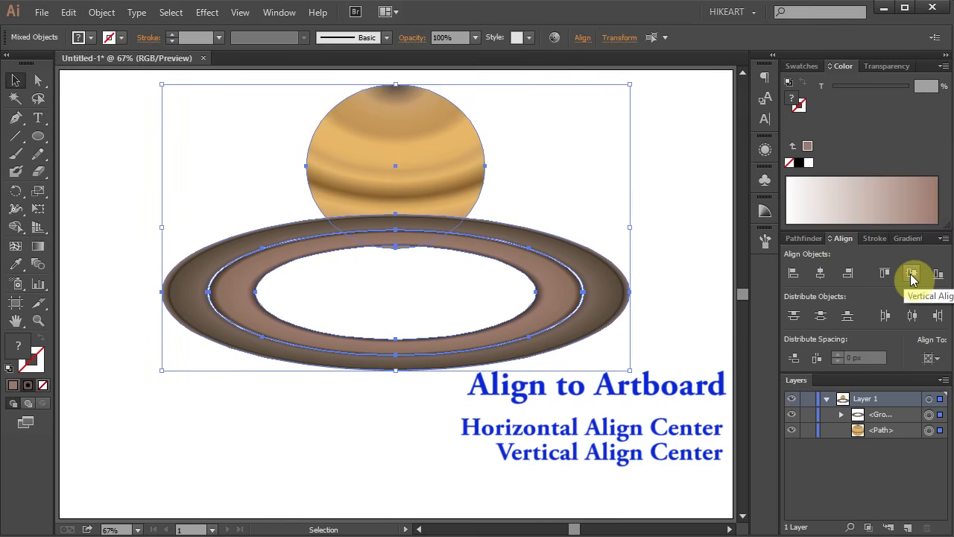
left_click(912, 273)
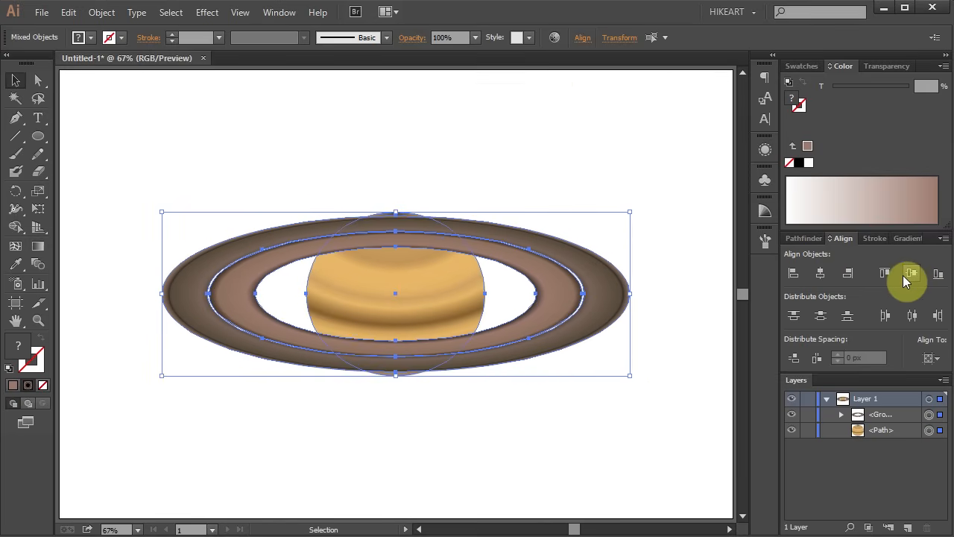
mouse_move(651, 397)
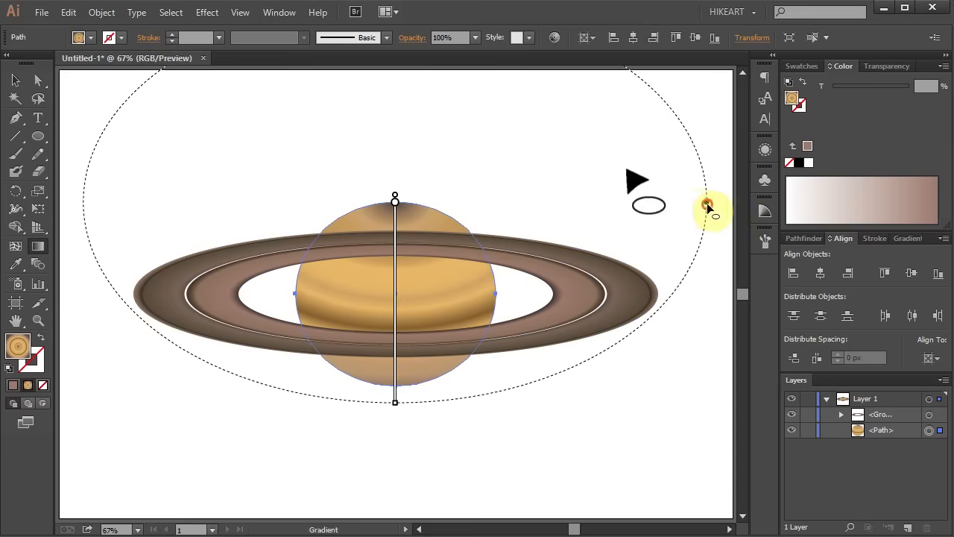
left_click(548, 289)
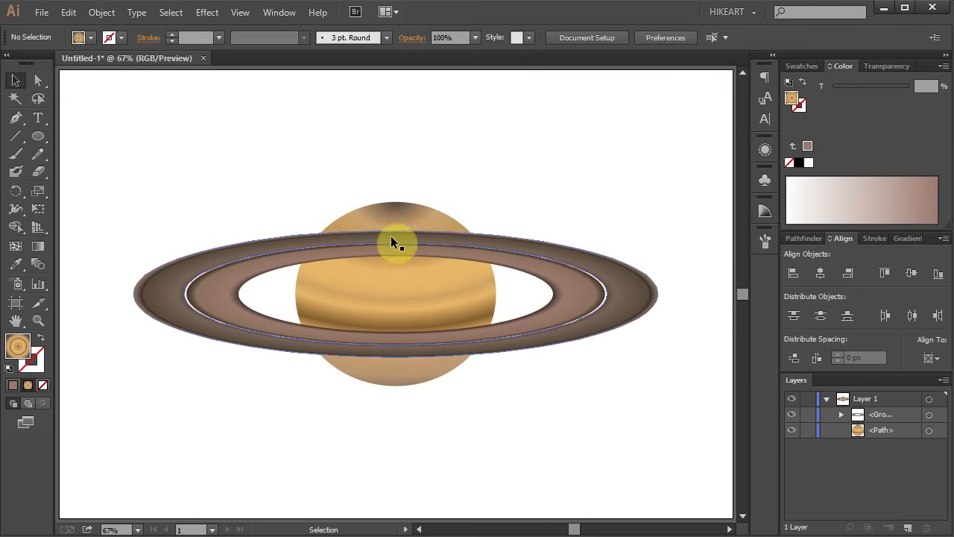
mouse_move(369, 250)
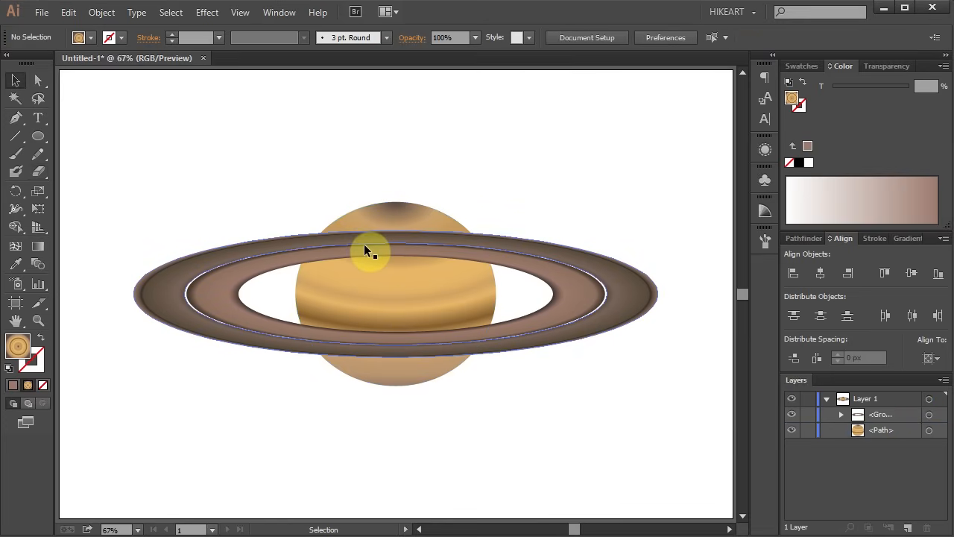
- Paste a copy of the ring group in front and lock the original underneath
key("v")
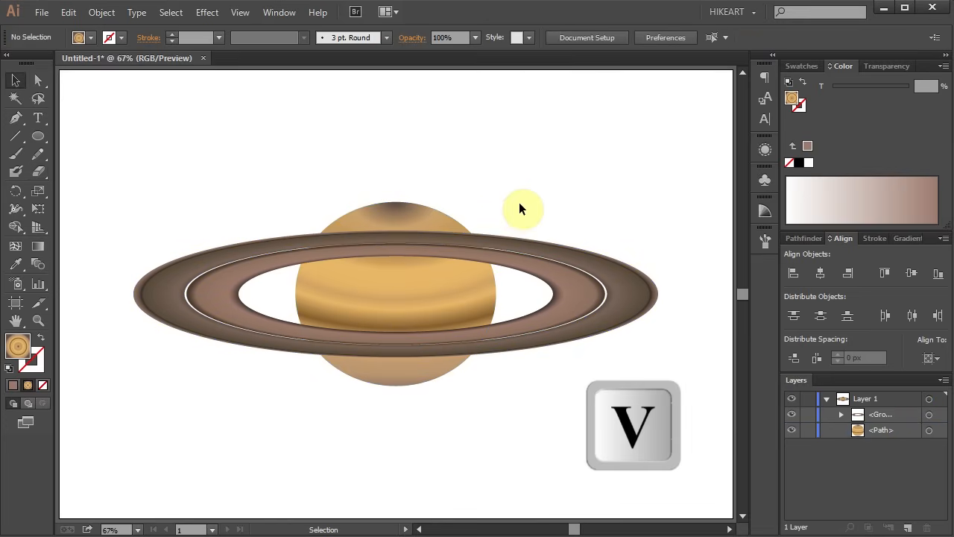
left_click_drag(522, 209, 679, 384)
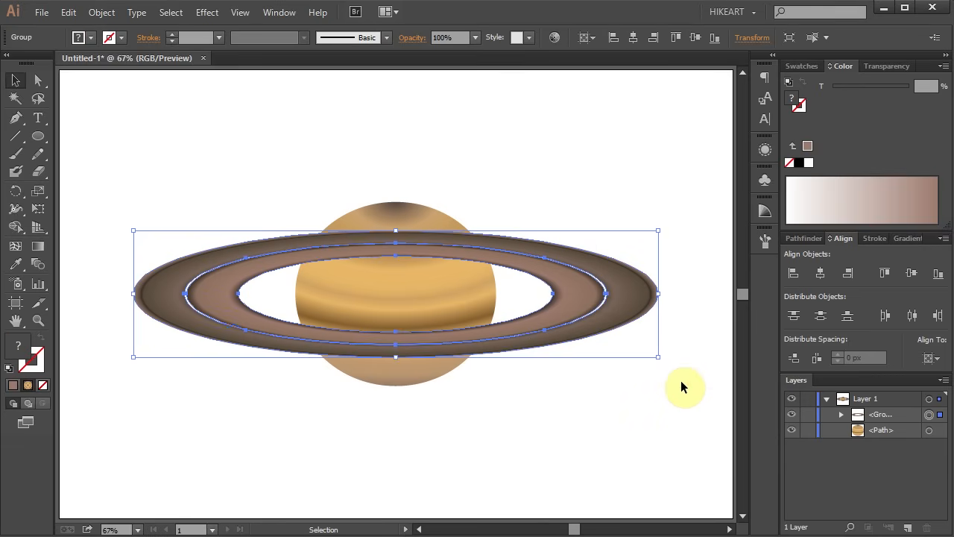
key("ctrl+c")
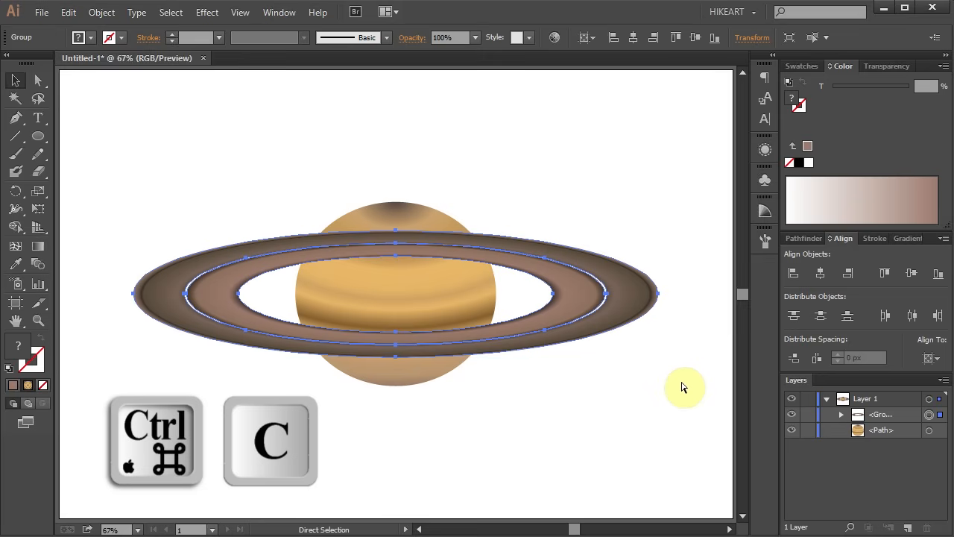
key("ctrl+c")
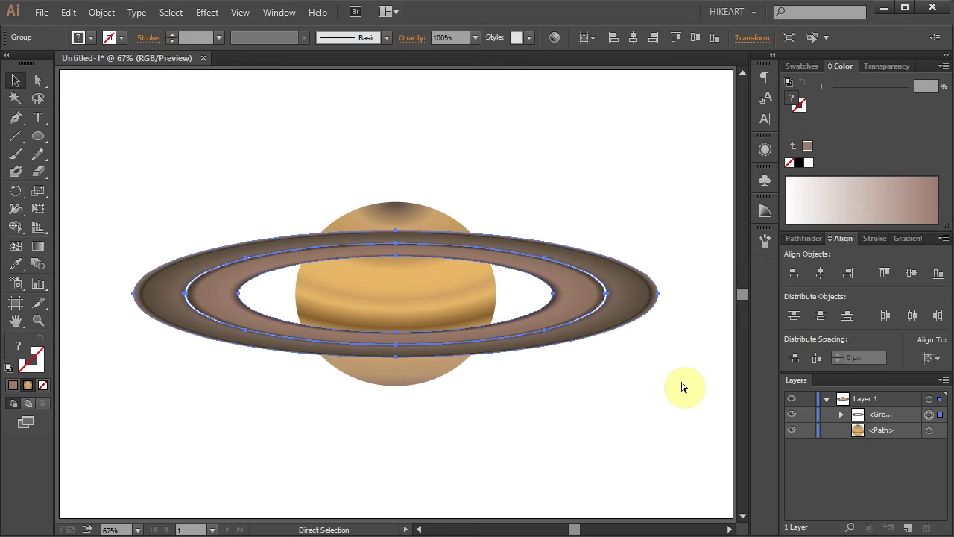
key("ctrl+f")
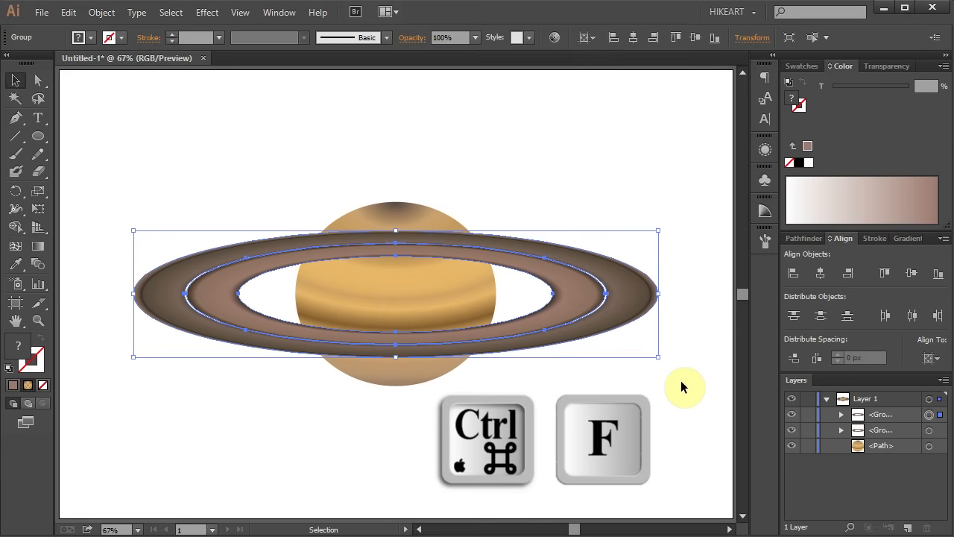
key("ctrl+f")
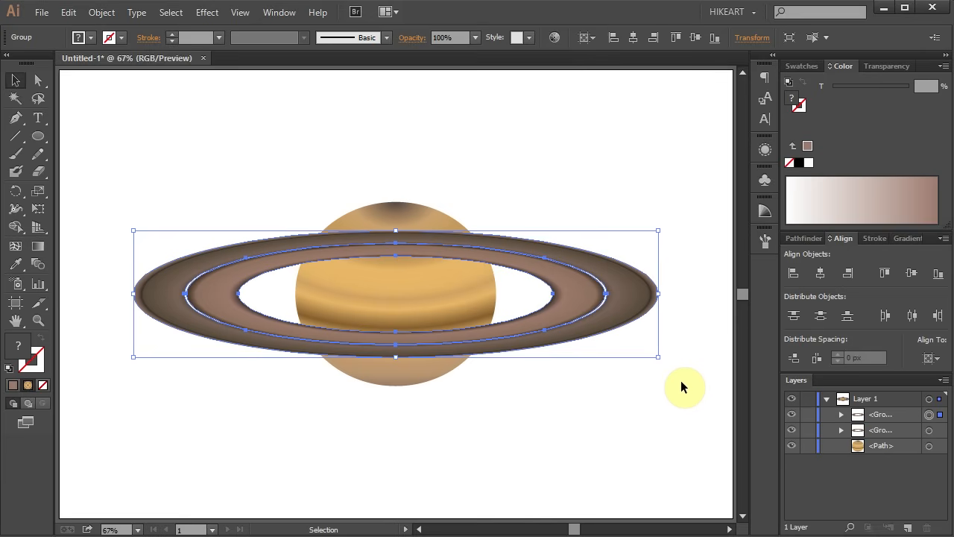
mouse_move(792, 430)
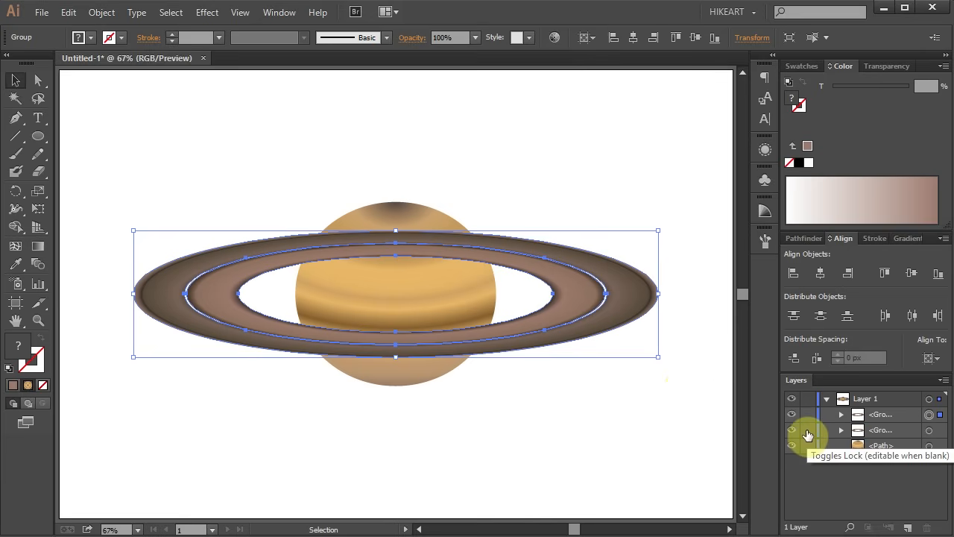
left_click(792, 430)
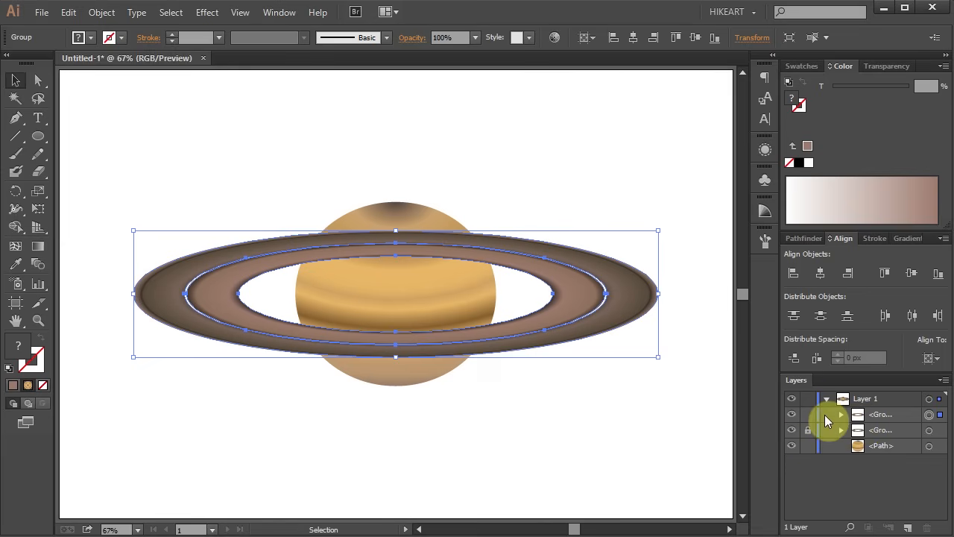
key("shift+e")
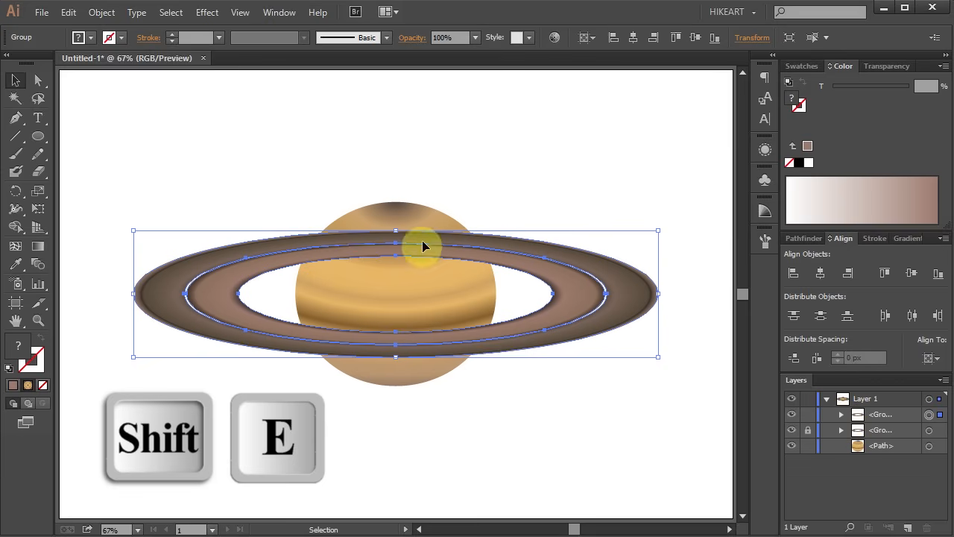
- Erase the upper half of the top ring copy with Alt-constrained rectangular eraser drags
key("shift+e")
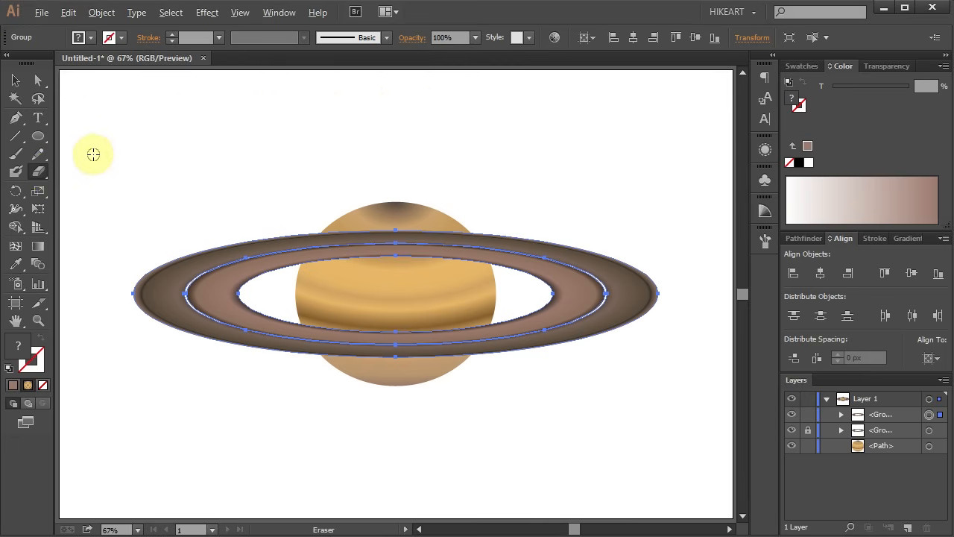
key("alt")
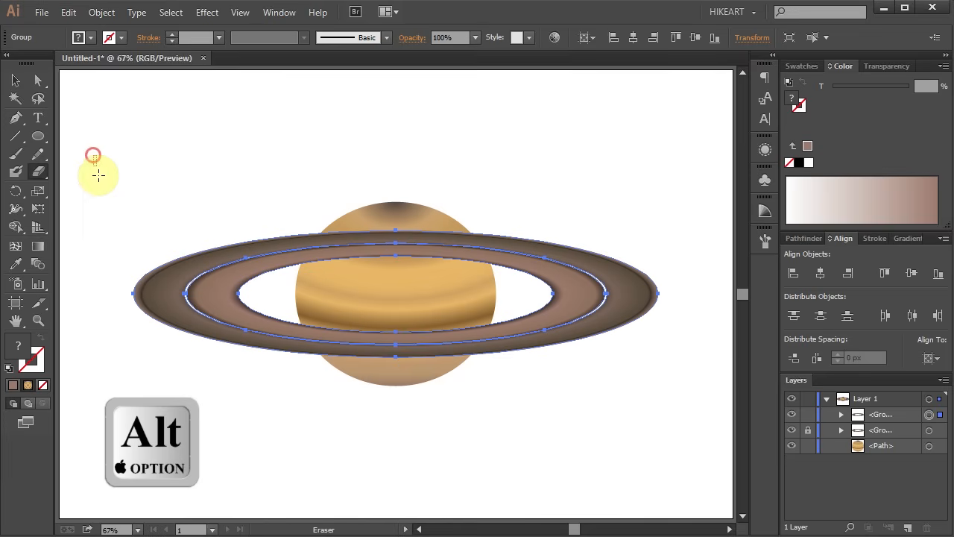
left_click_drag(93, 155, 253, 294)
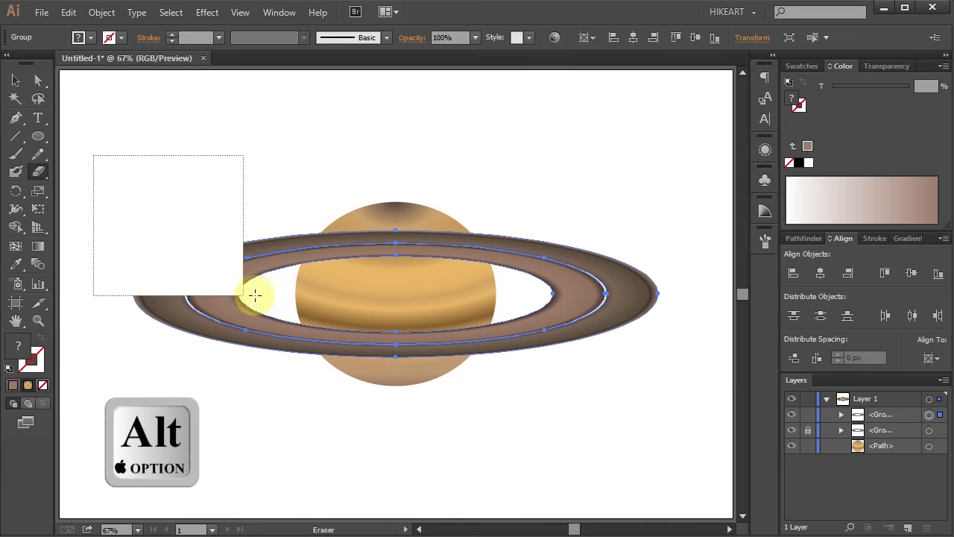
left_click_drag(254, 294, 684, 293)
type("bottom")
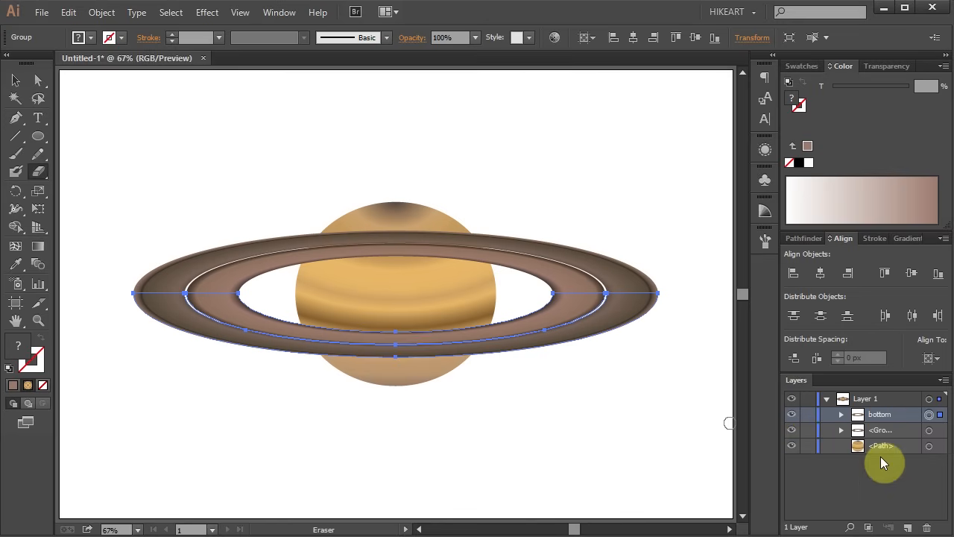
- Move the planet between the two ring groups in the Layers panel, then deselect
left_click(929, 445)
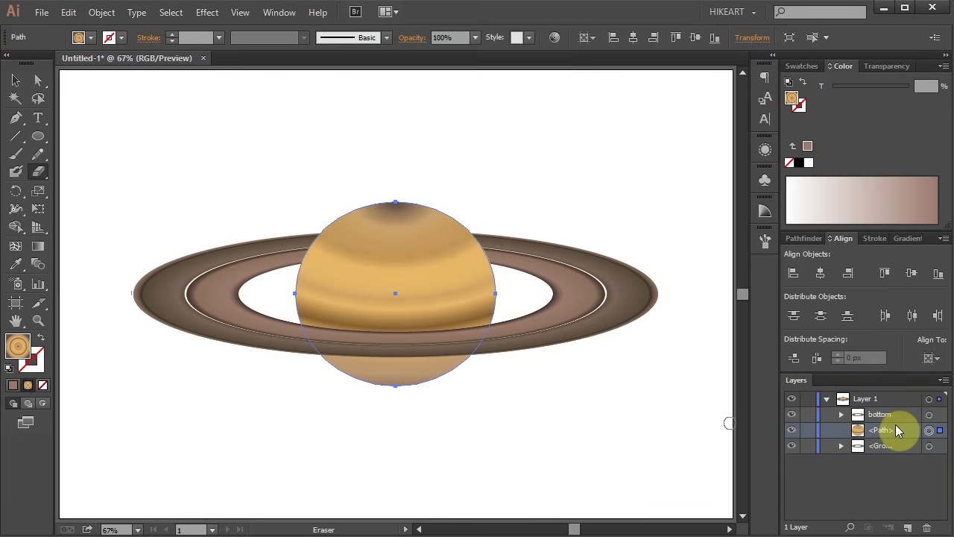
left_click(13, 80)
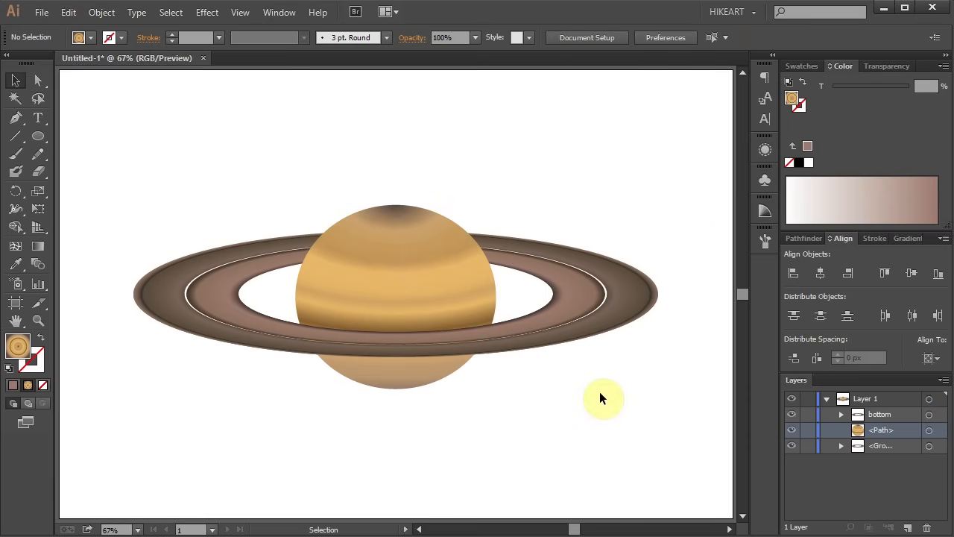
mouse_move(585, 293)
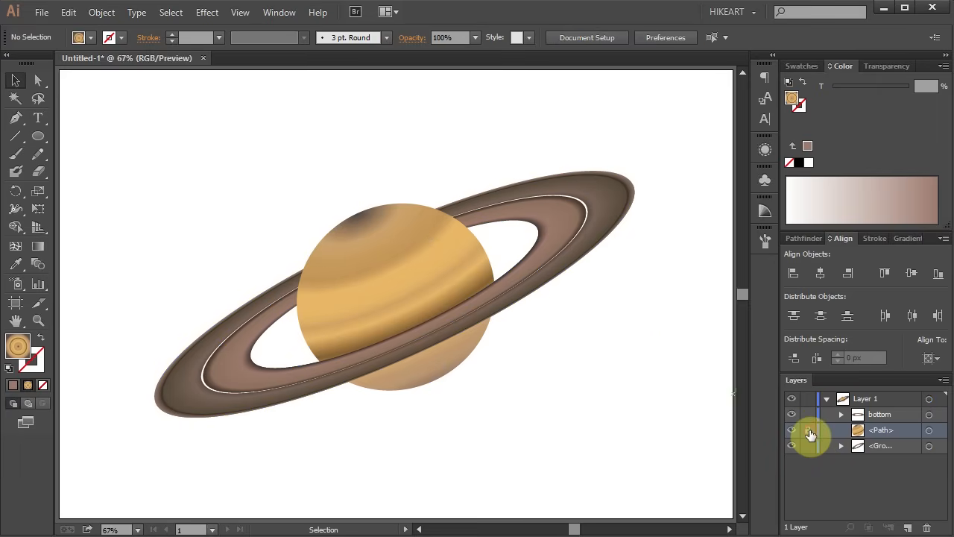
mouse_move(809, 422)
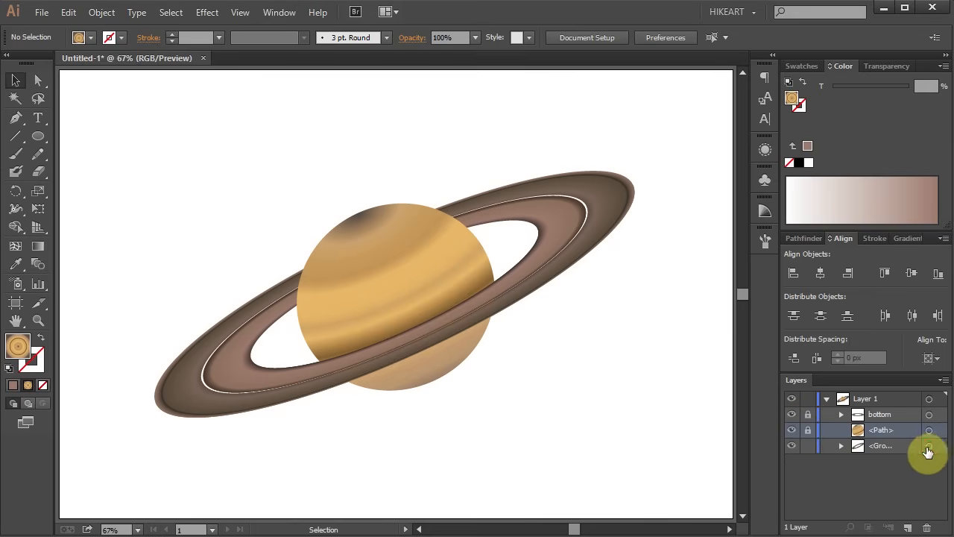
- Select the full ring group behind the planet and activate the Eraser tool
left_click(928, 451)
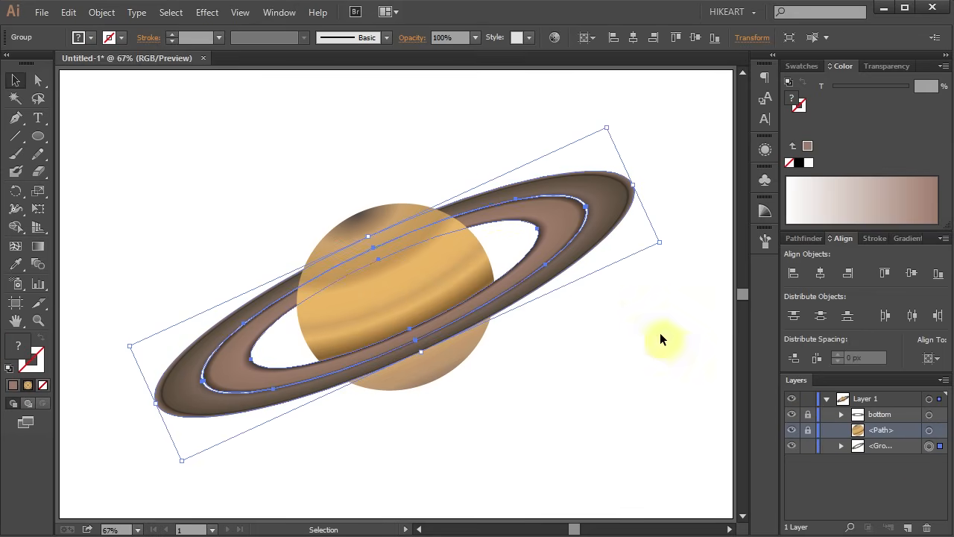
mouse_move(436, 233)
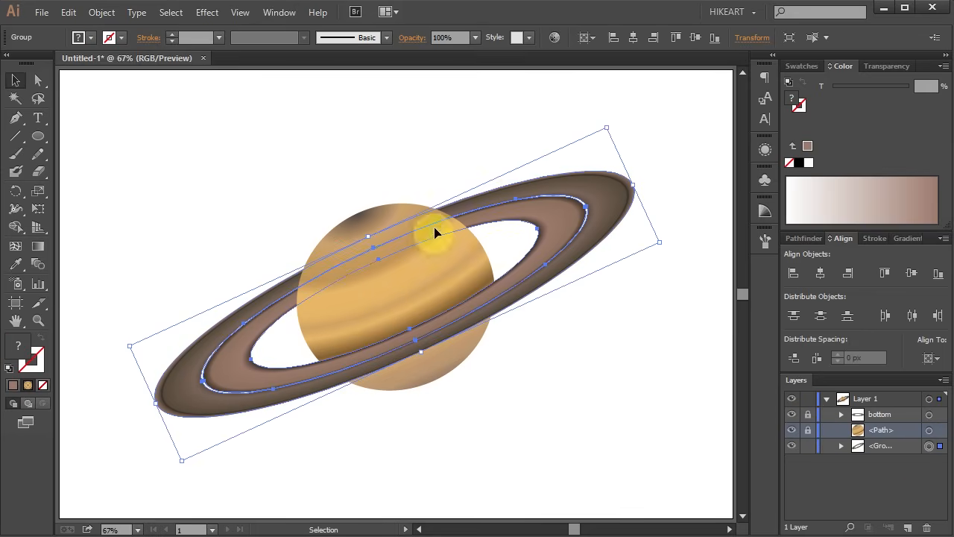
key("shift+e")
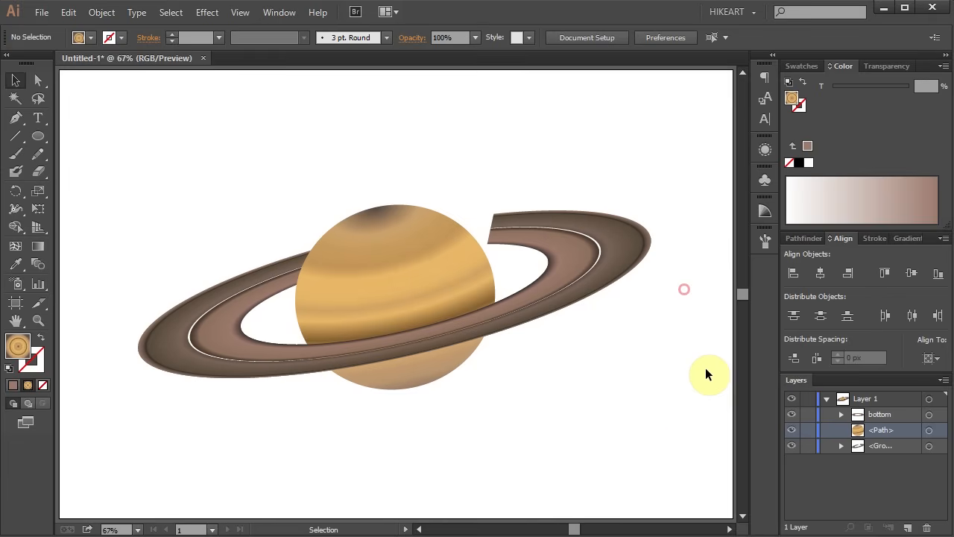
mouse_move(684, 437)
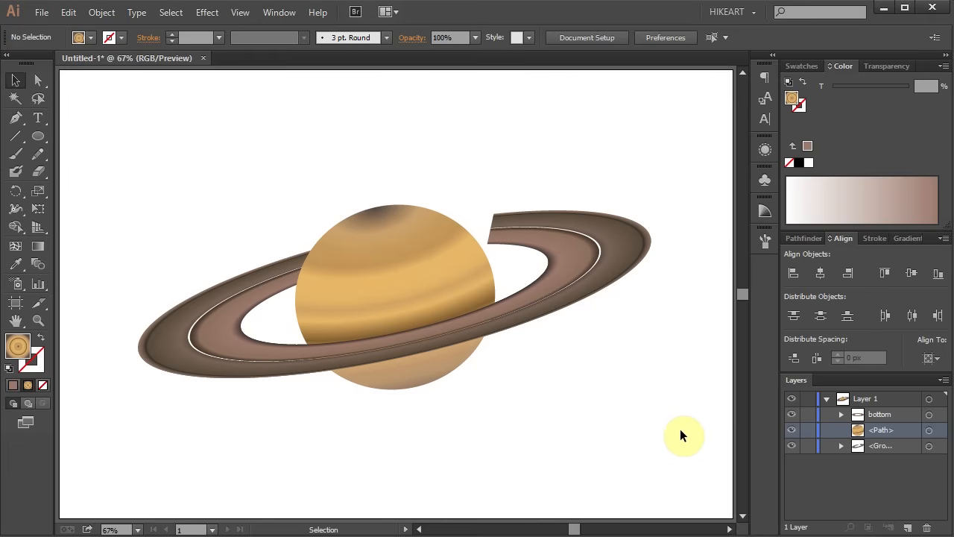
- Choose the Rectangle Tool from the basic shape tools flyout
left_click(38, 136)
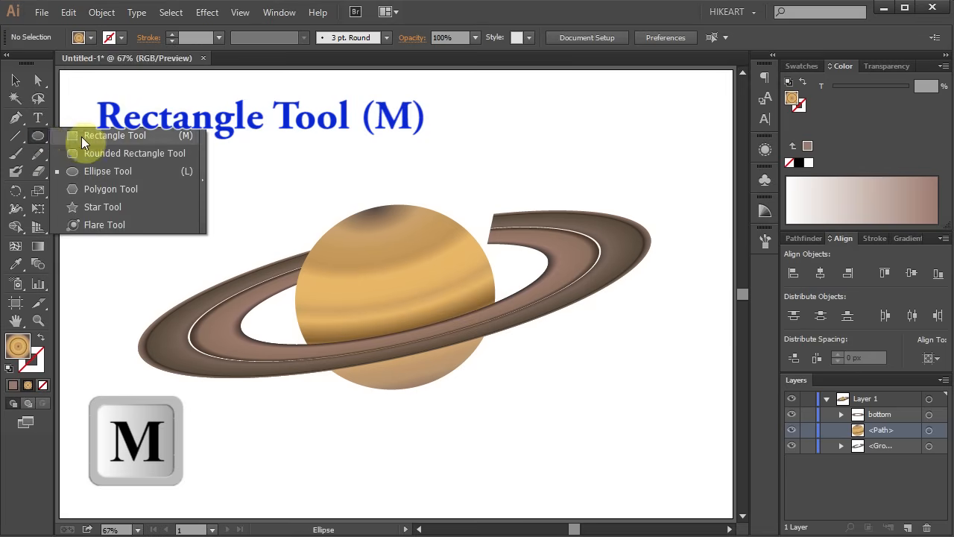
left_click(114, 135)
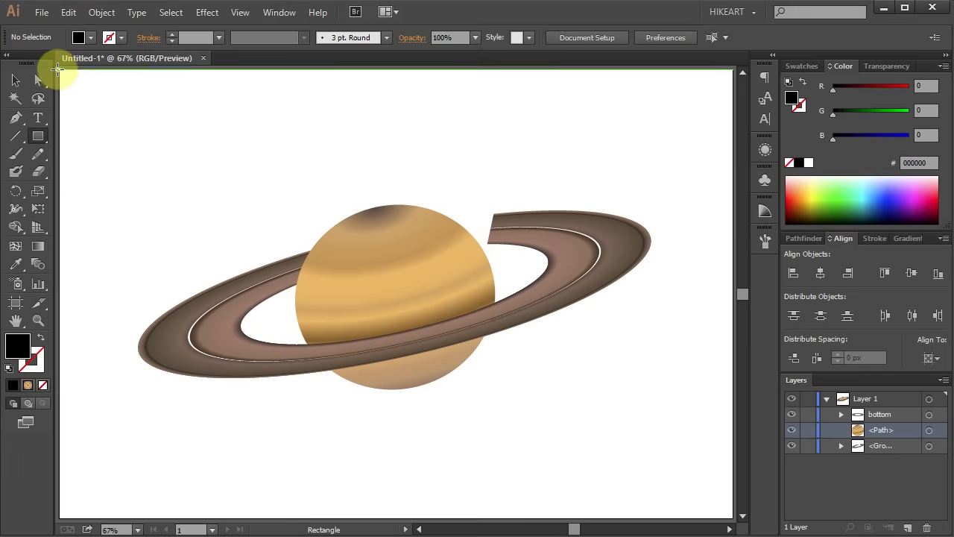
mouse_move(735, 517)
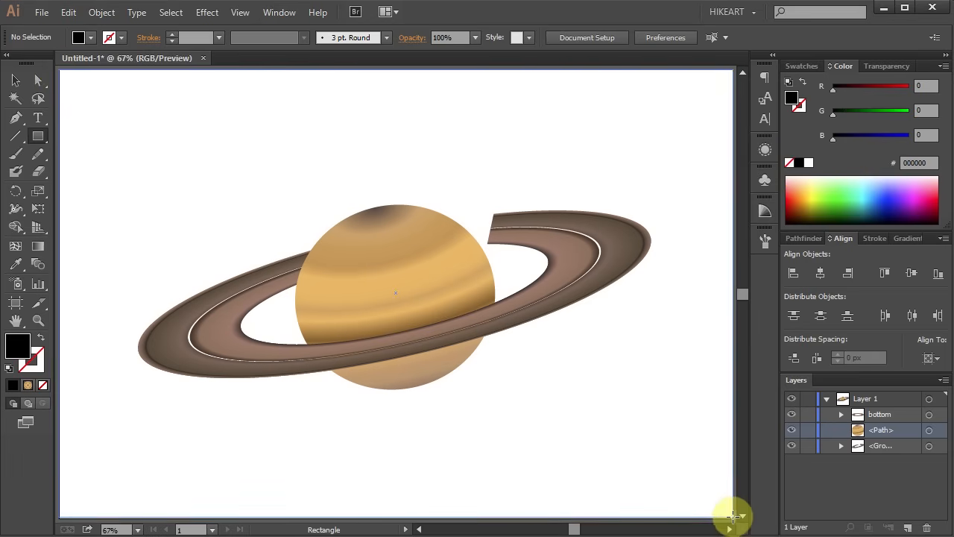